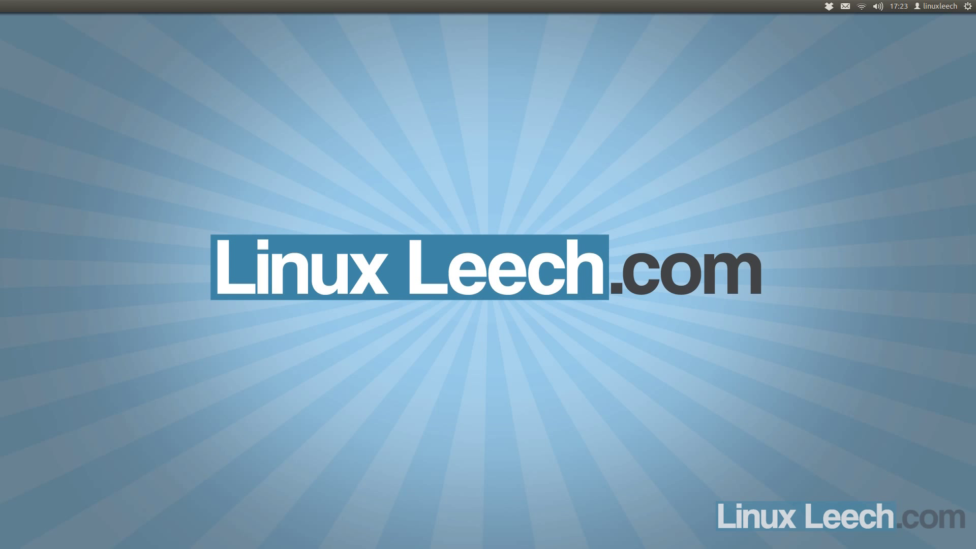
pyautogui.moveTo(859, 326)
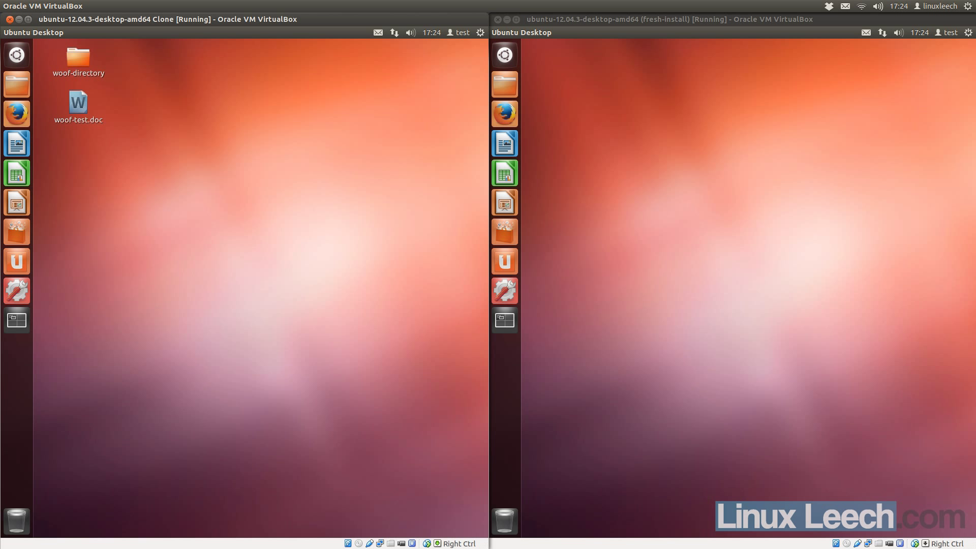
pyautogui.moveTo(310, 369)
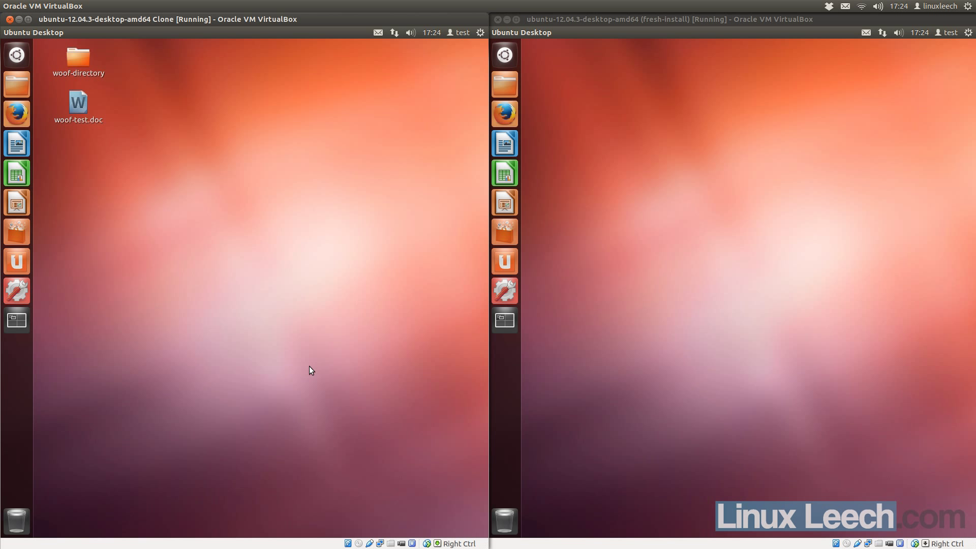
pyautogui.moveTo(635, 308)
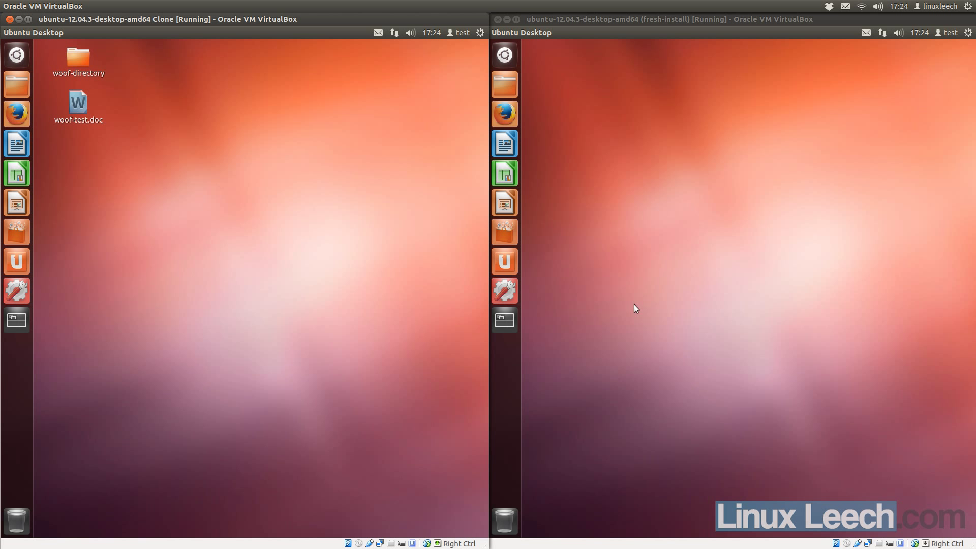
pyautogui.moveTo(232, 259)
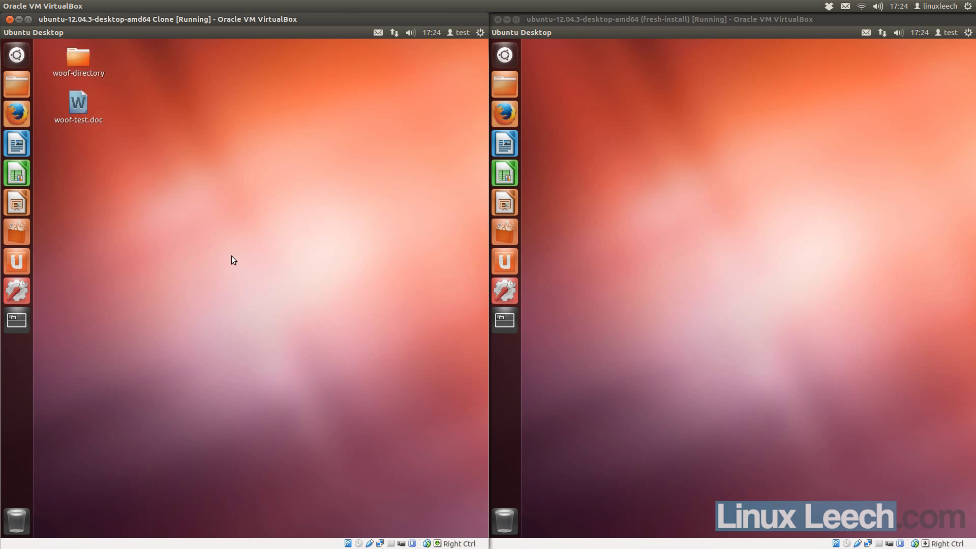
pyautogui.moveTo(191, 130)
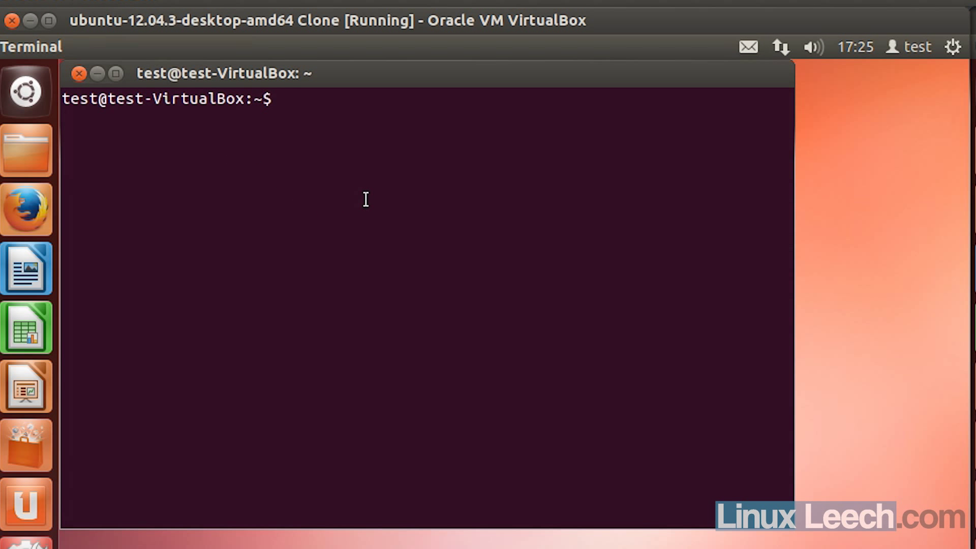
# Step: Install woof via sudo apt-get install, then change to Desktop and clear the screen
pyautogui.write('s')
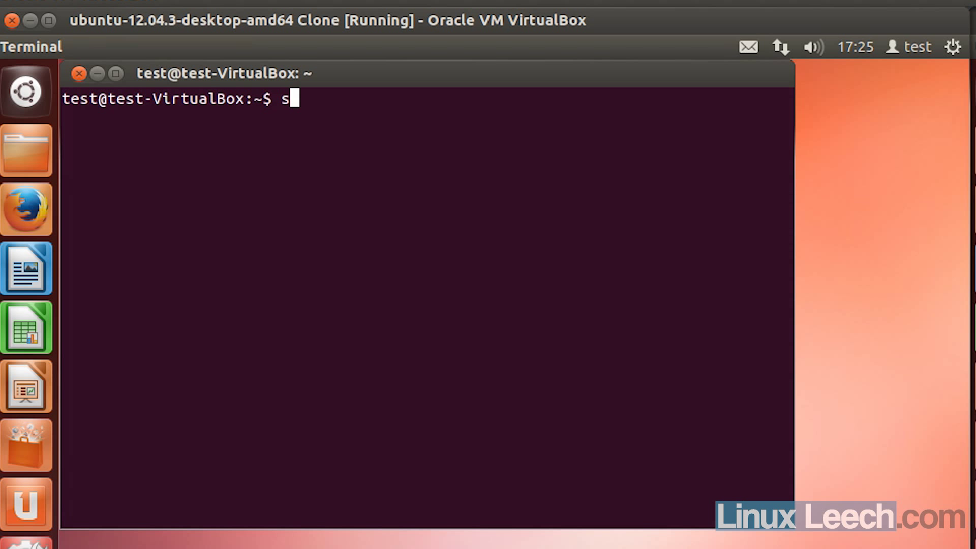
pyautogui.write('udo apt')
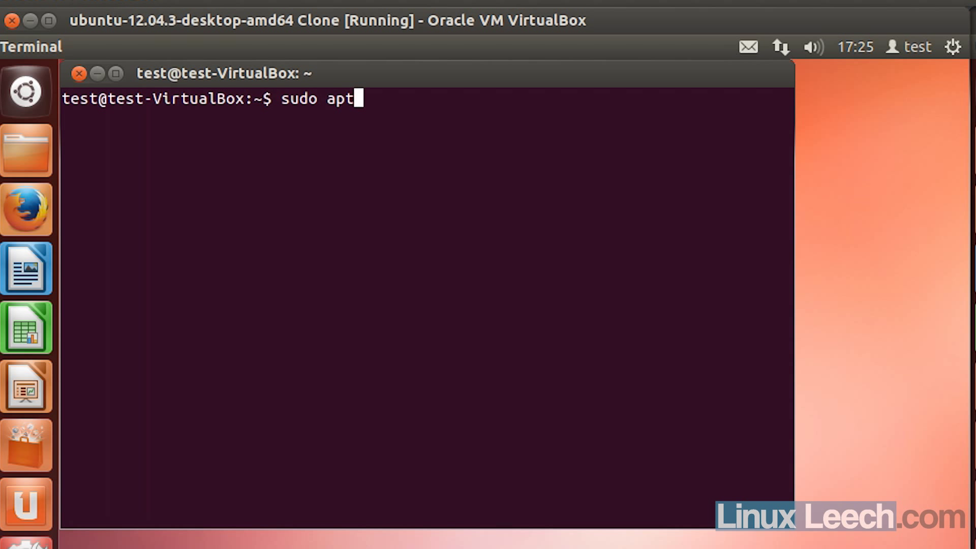
pyautogui.write('-get install woof')
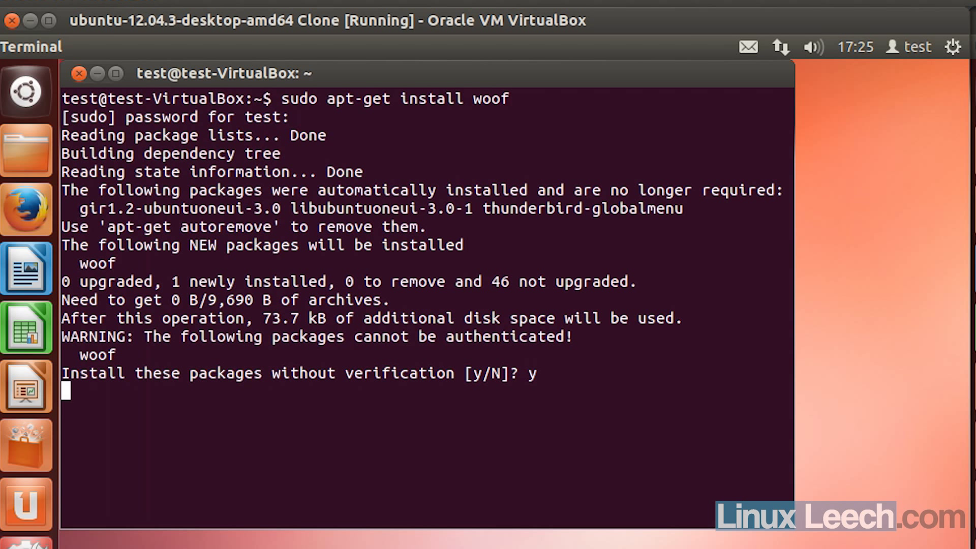
pyautogui.press('Return')
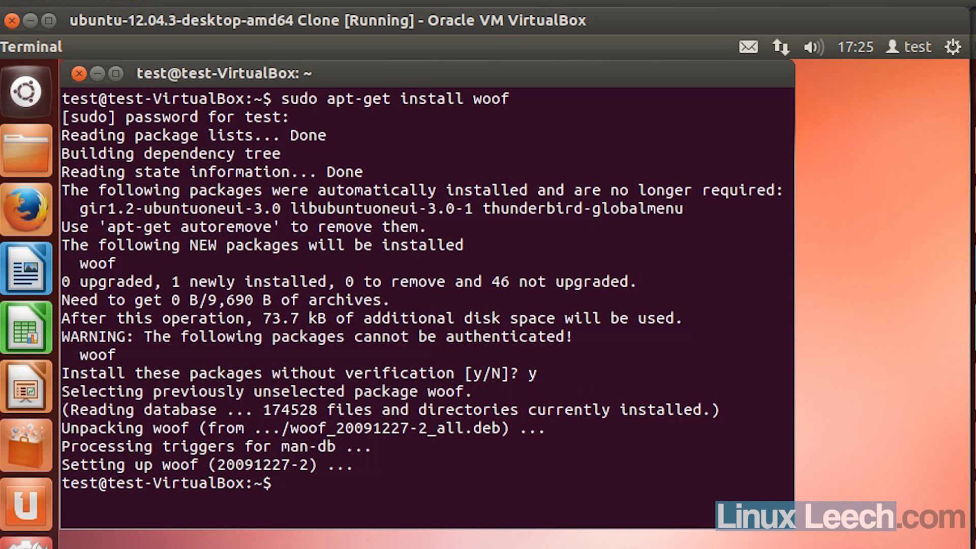
pyautogui.write('cd Desk')
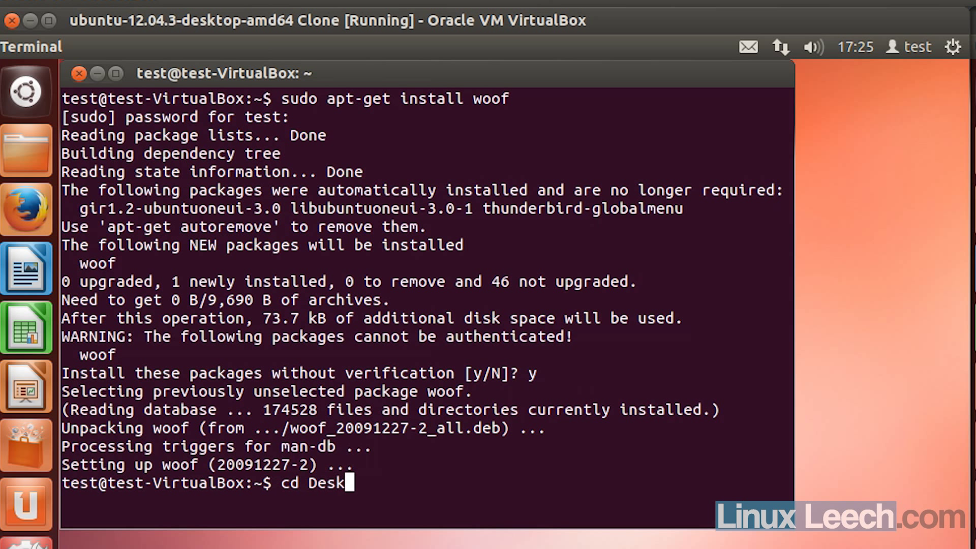
pyautogui.write('clea')
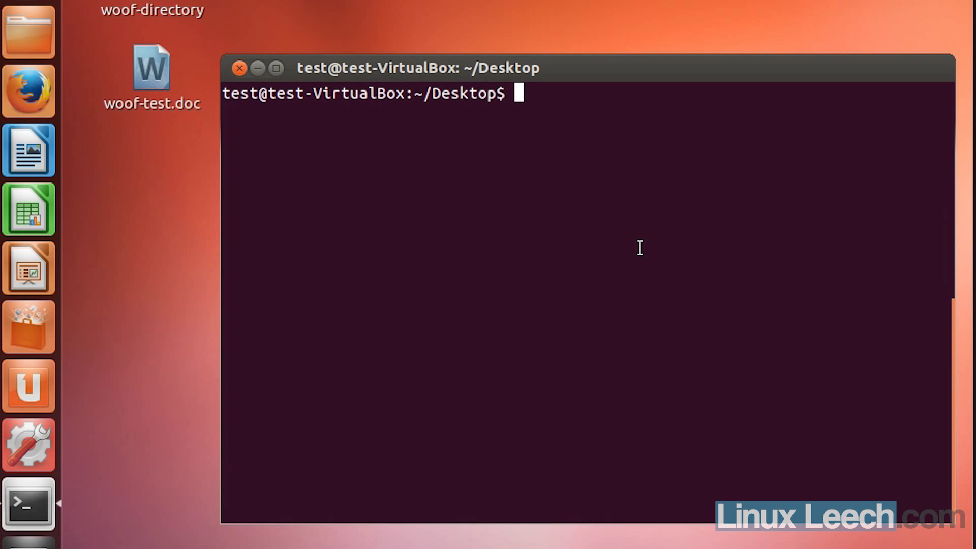
# Step: Run 'woof -i 10.10.10.2 -p 1234 woof-test.doc' to serve the document
pyautogui.write('wo')
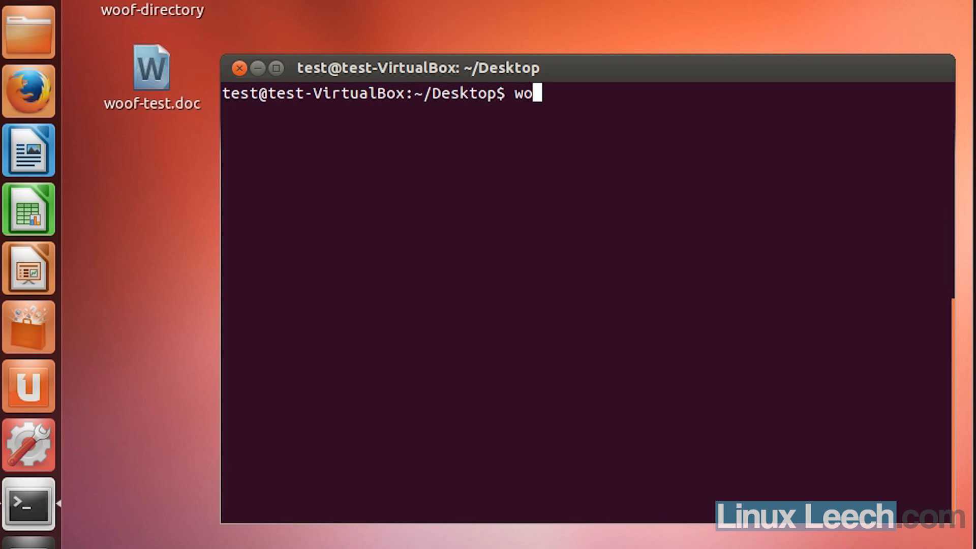
pyautogui.write('of')
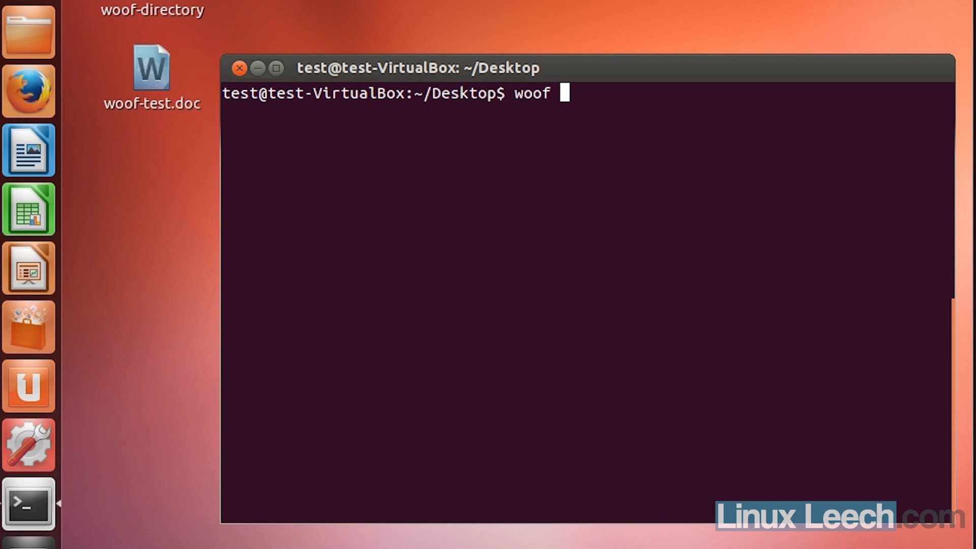
pyautogui.write('woo')
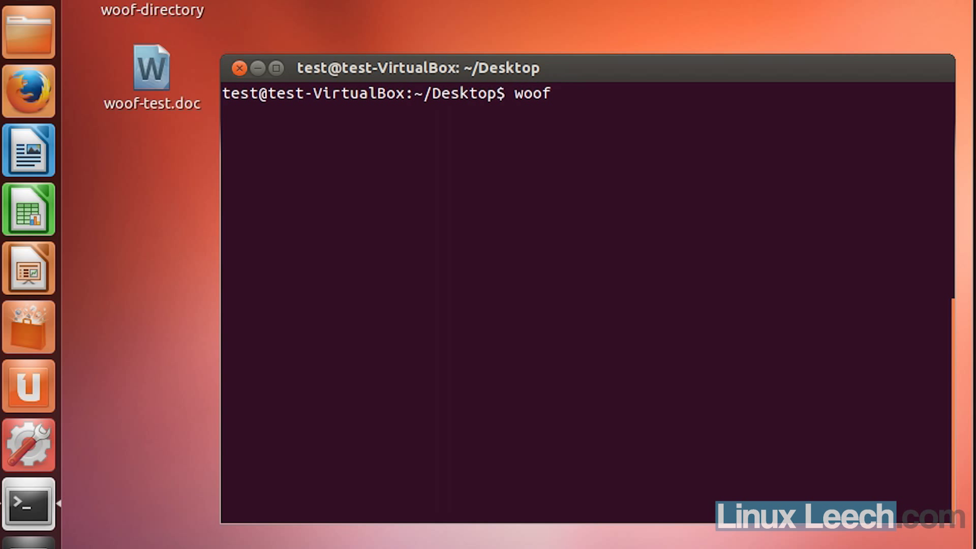
pyautogui.write('-i')
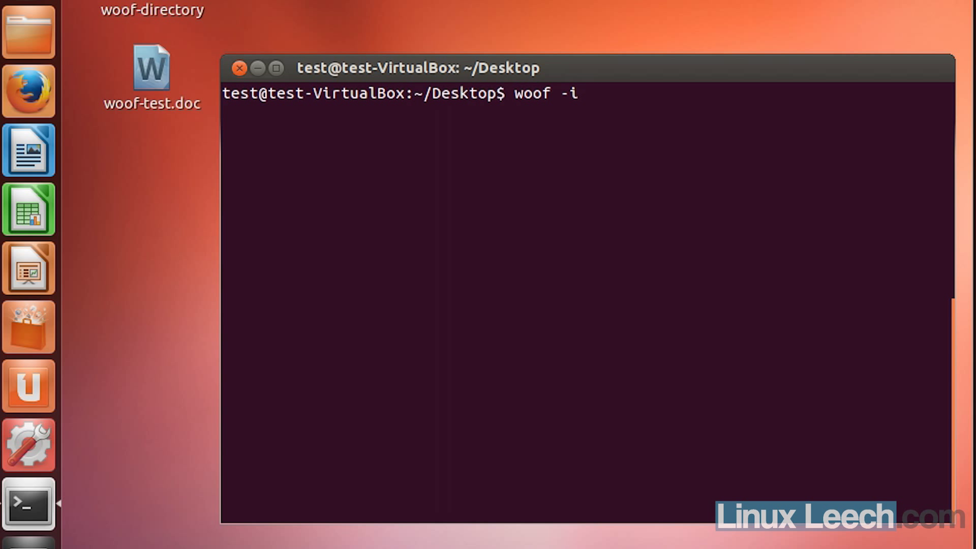
pyautogui.write('10.10')
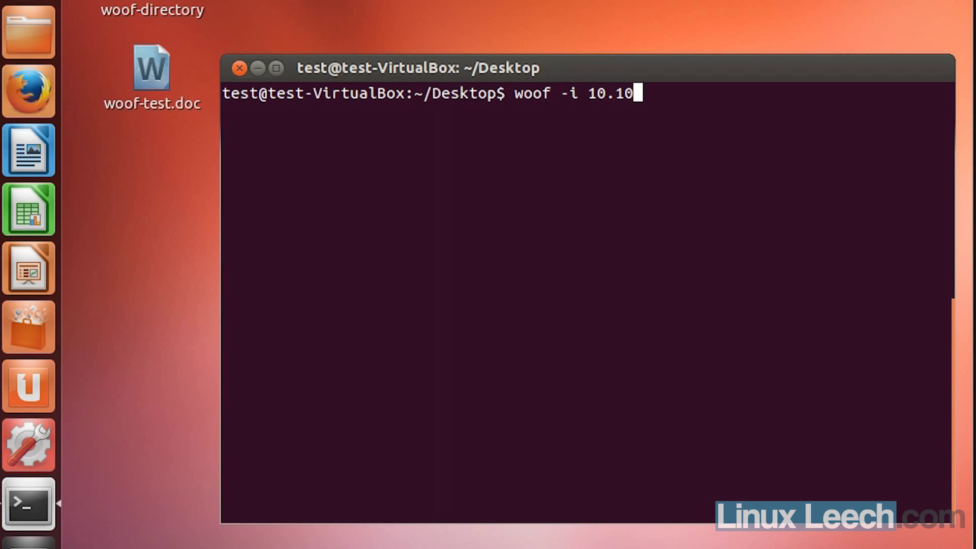
pyautogui.write('.10.2')
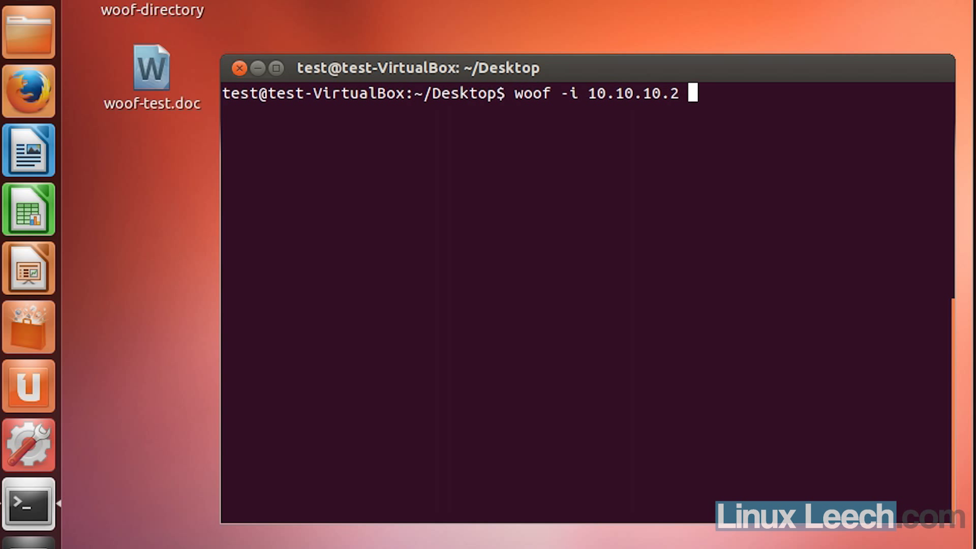
pyautogui.write('-p')
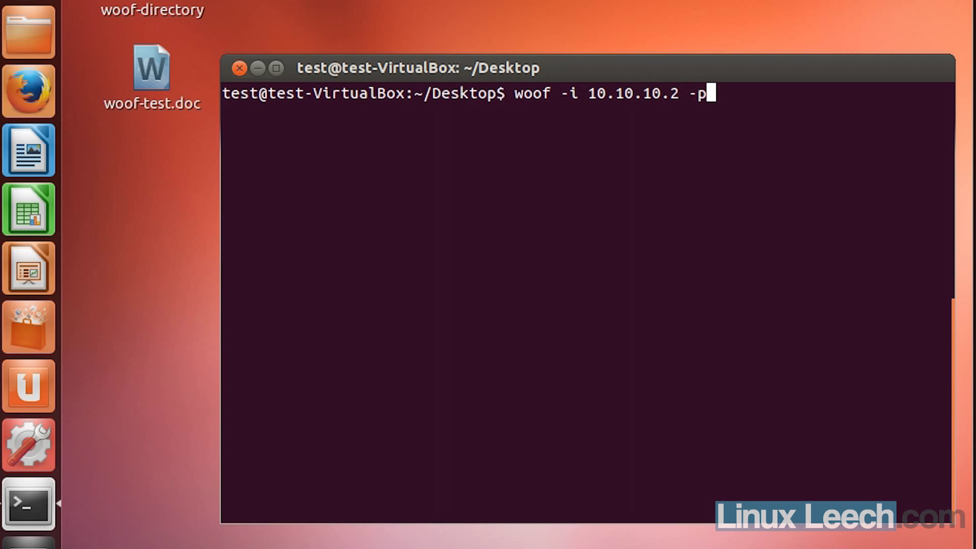
pyautogui.write('1234')
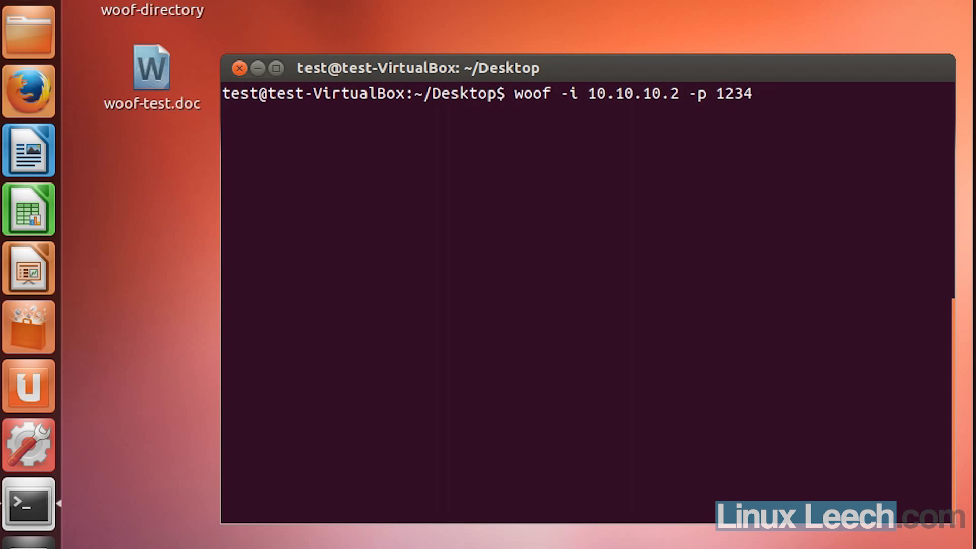
pyautogui.write('woof-')
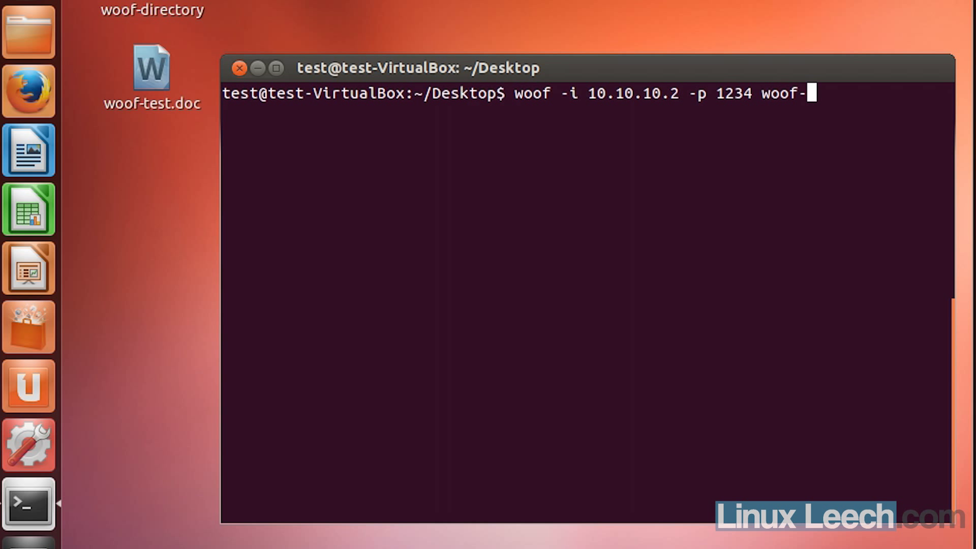
pyautogui.write('test.doc')
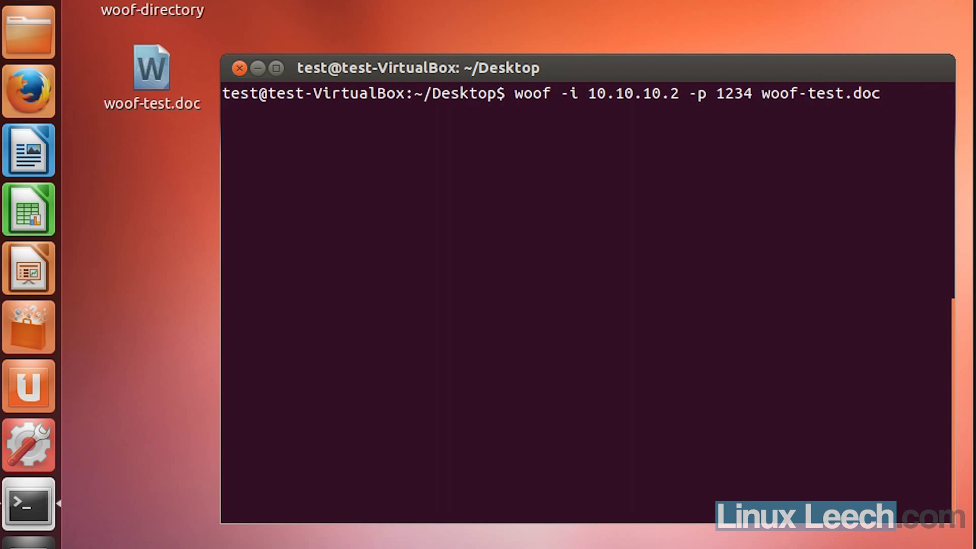
pyautogui.press('Return')
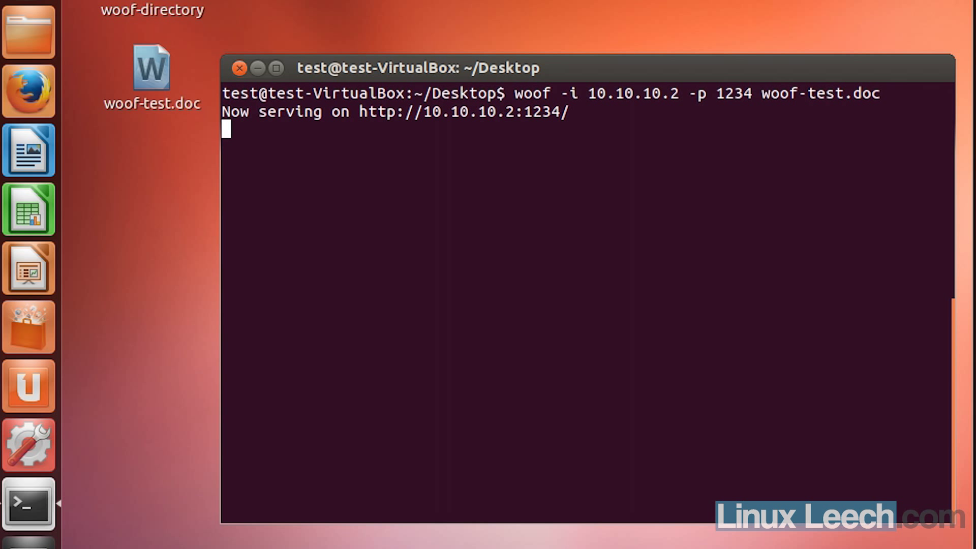
pyautogui.moveTo(619, 128)
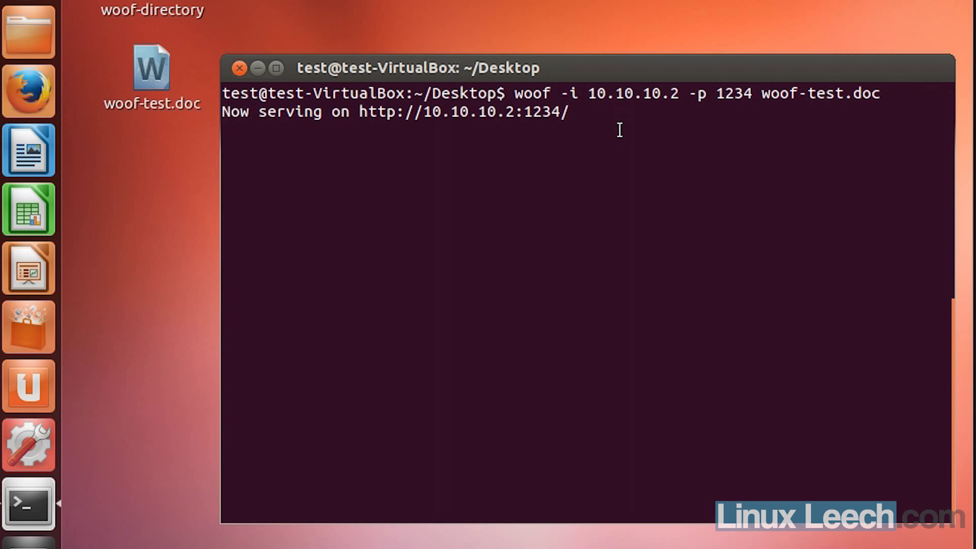
pyautogui.moveTo(573, 113)
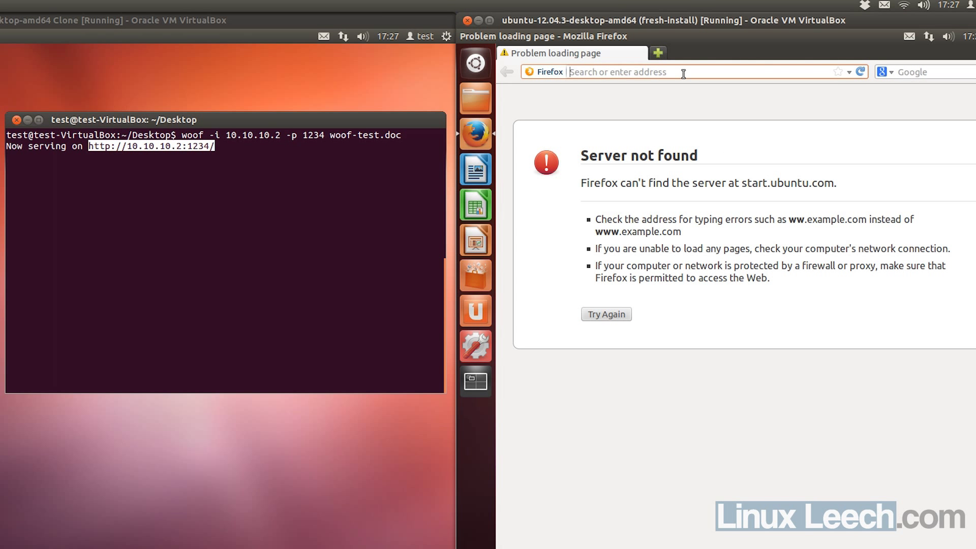
# Step: Open 10.10.10.2:1234 in Firefox, save woof-test.doc, and return to the first VM
pyautogui.write('10.10.10.2:1234')
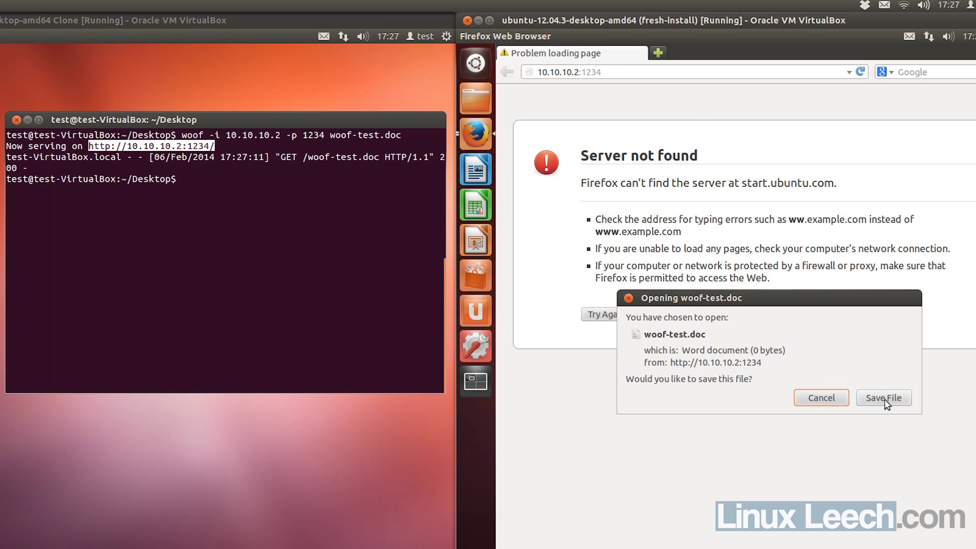
pyautogui.click(882, 397)
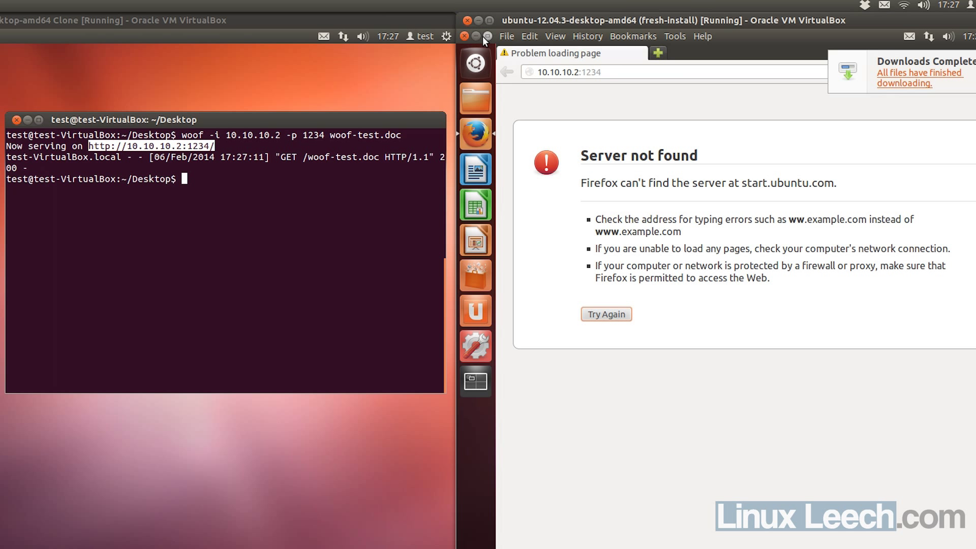
pyautogui.click(464, 36)
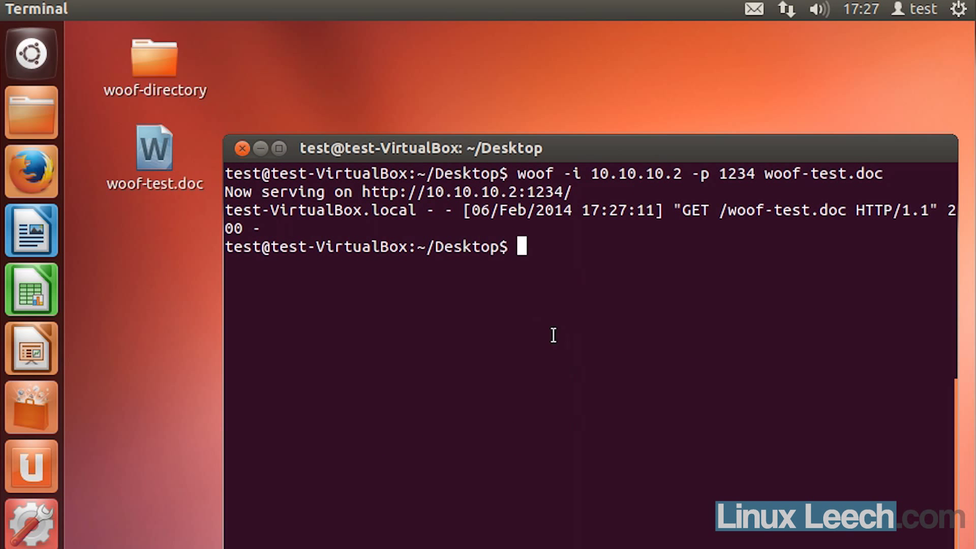
pyautogui.moveTo(573, 247)
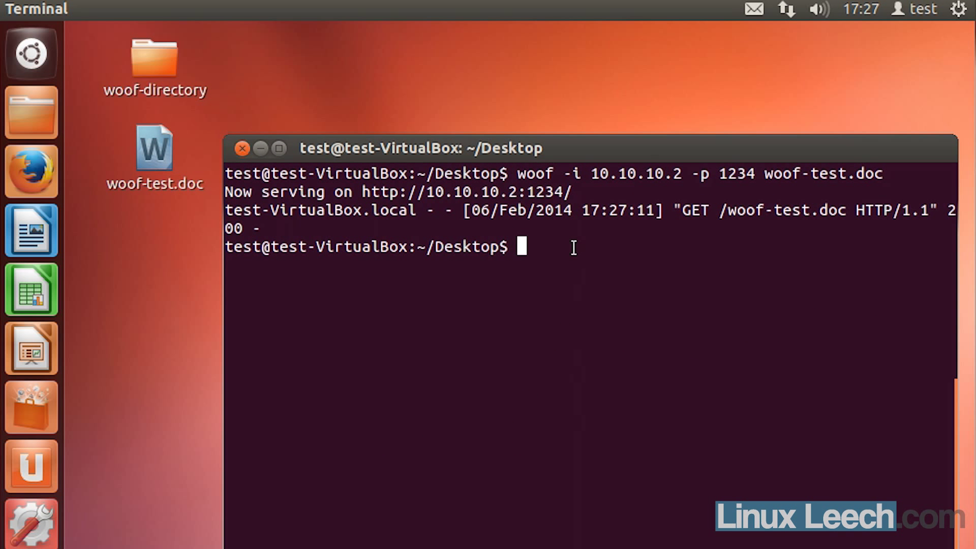
pyautogui.moveTo(567, 246)
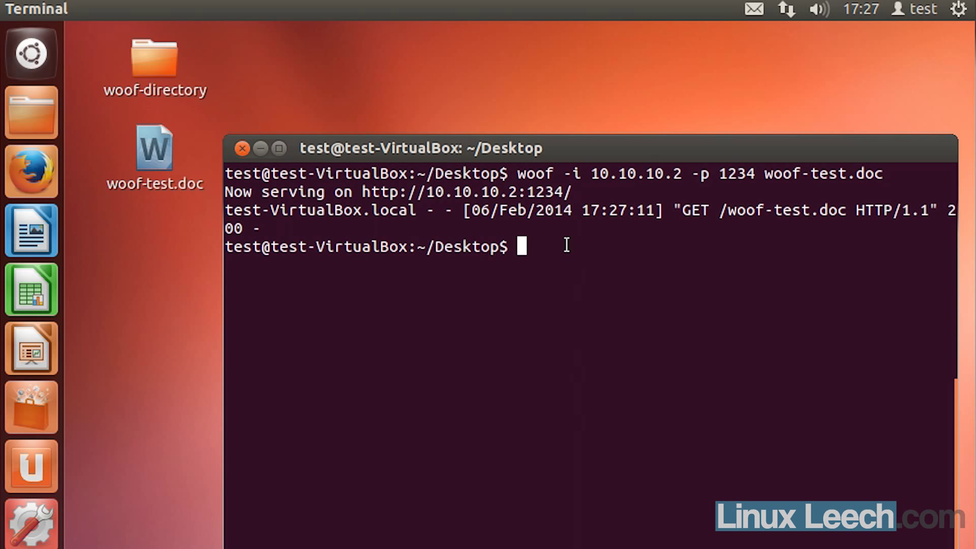
# Step: Recall the woof-test.doc serving command and add the '-c 2' count option
pyautogui.write('woof -i 10.10.10.2 -p 1234 woof-test.doc')
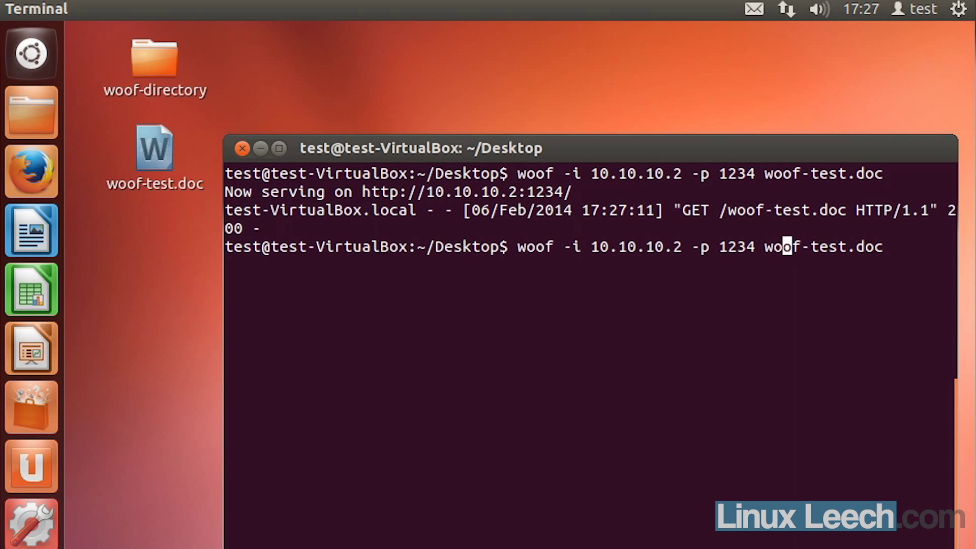
pyautogui.write('-c')
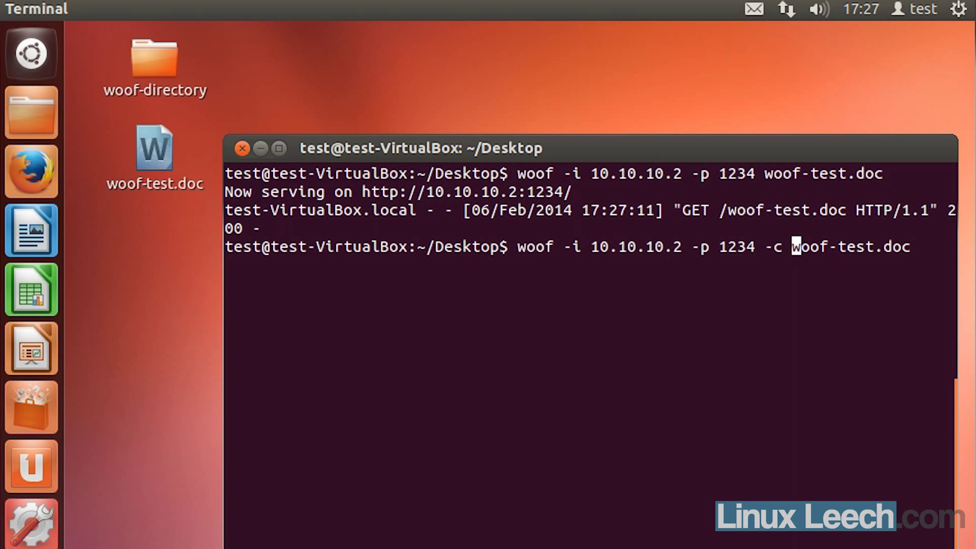
pyautogui.write('2')
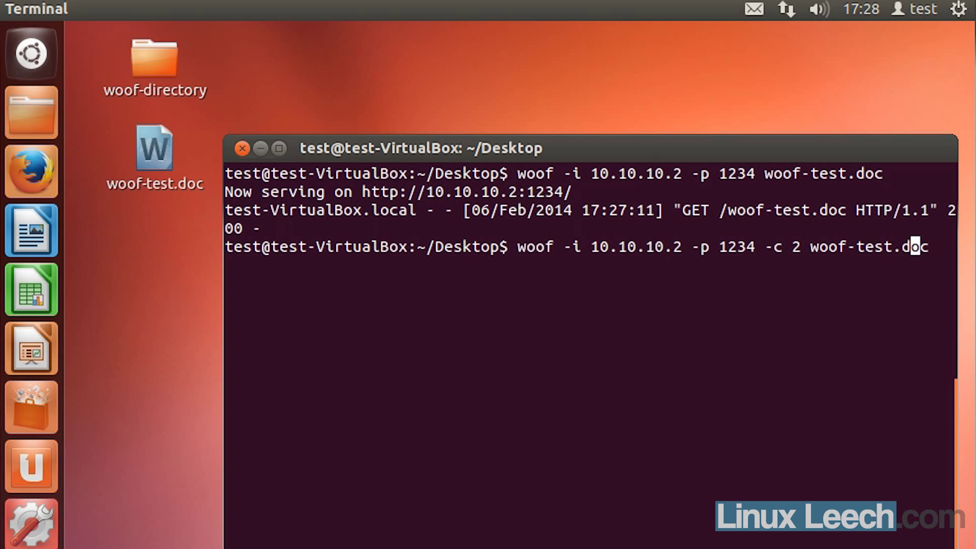
pyautogui.press('BackSpace')
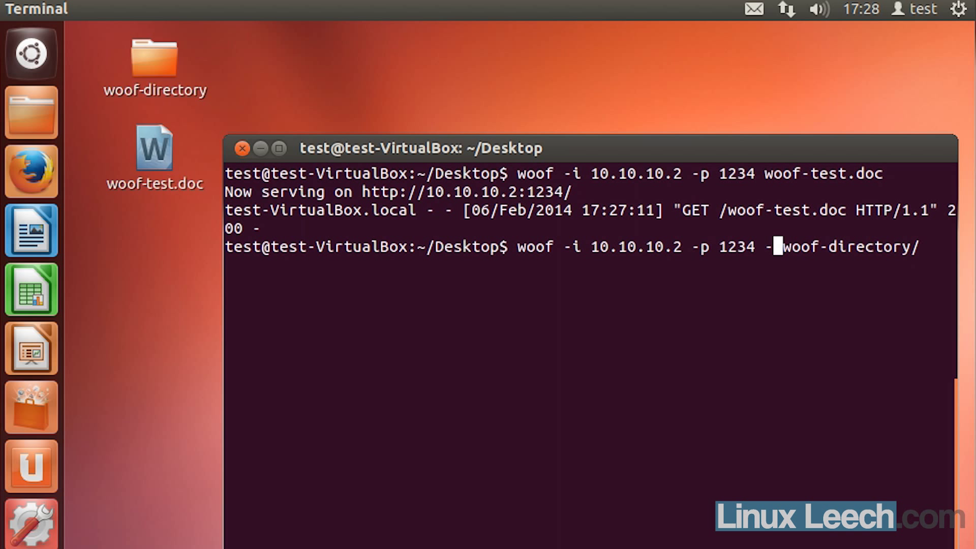
# Step: Run woof with -z on woof-directory/ and save woof-directory.tar.gz in Firefox
pyautogui.write('z')
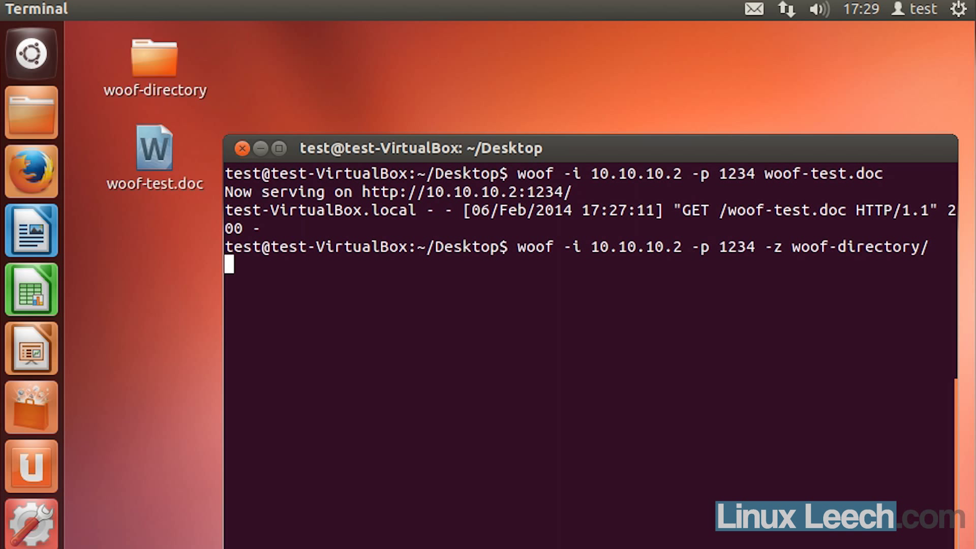
pyautogui.press('Return')
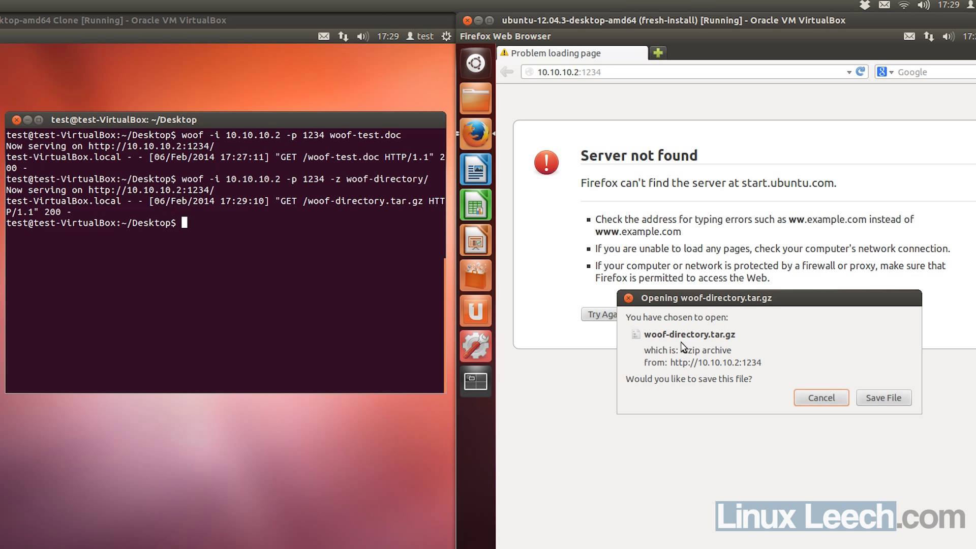
pyautogui.moveTo(883, 397)
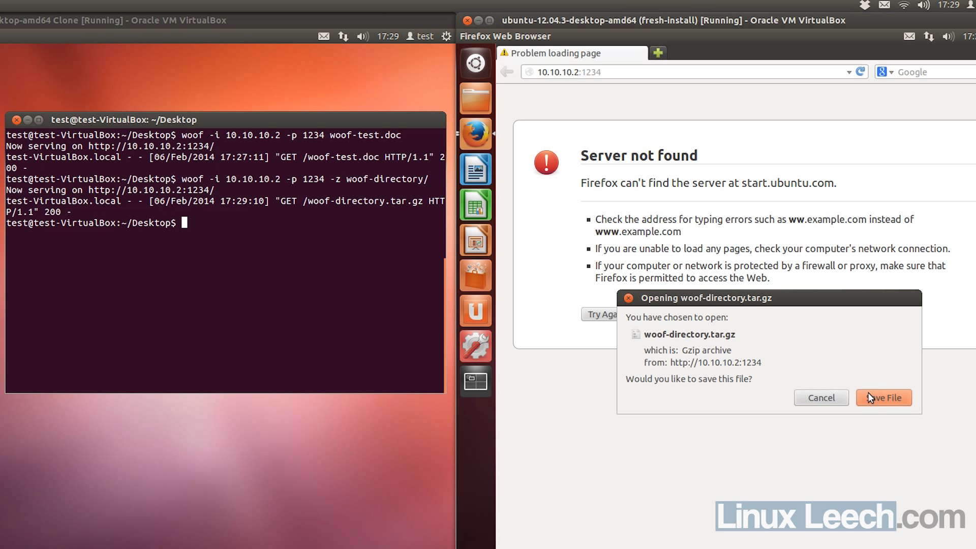
pyautogui.click(883, 397)
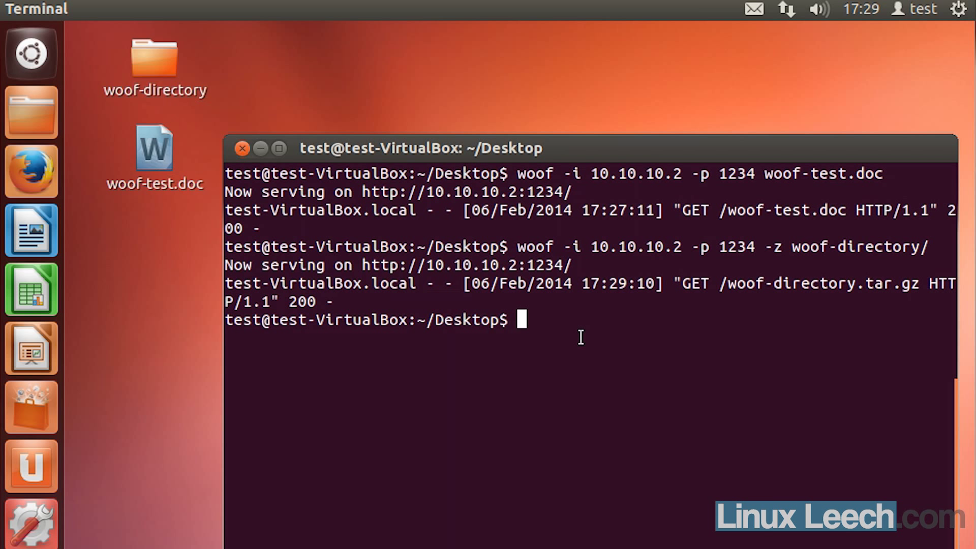
# Step: Change the recalled command to use -U without the directory name and run it
pyautogui.write('woof -i 10.10.10.2 -p 1234 -z woof-directory/')
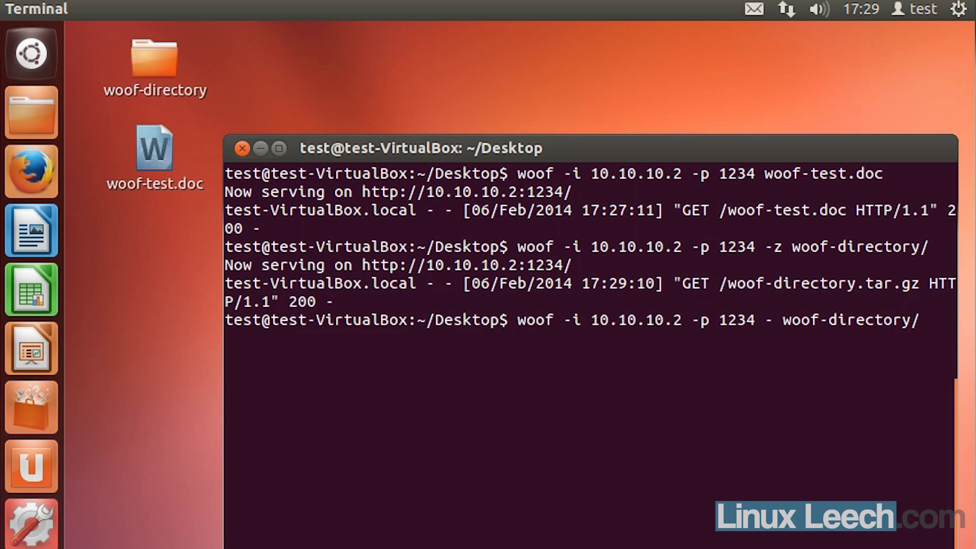
pyautogui.write('j')
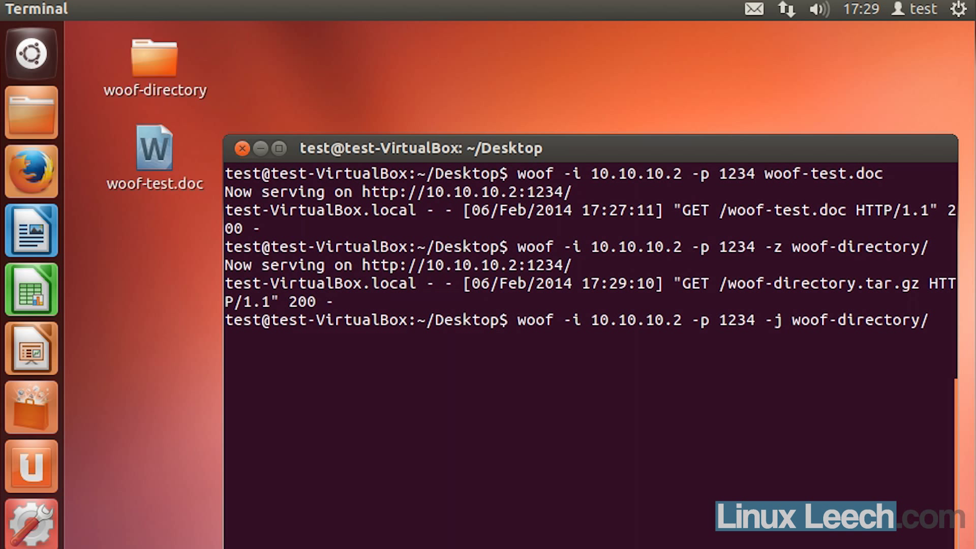
pyautogui.write('Z')
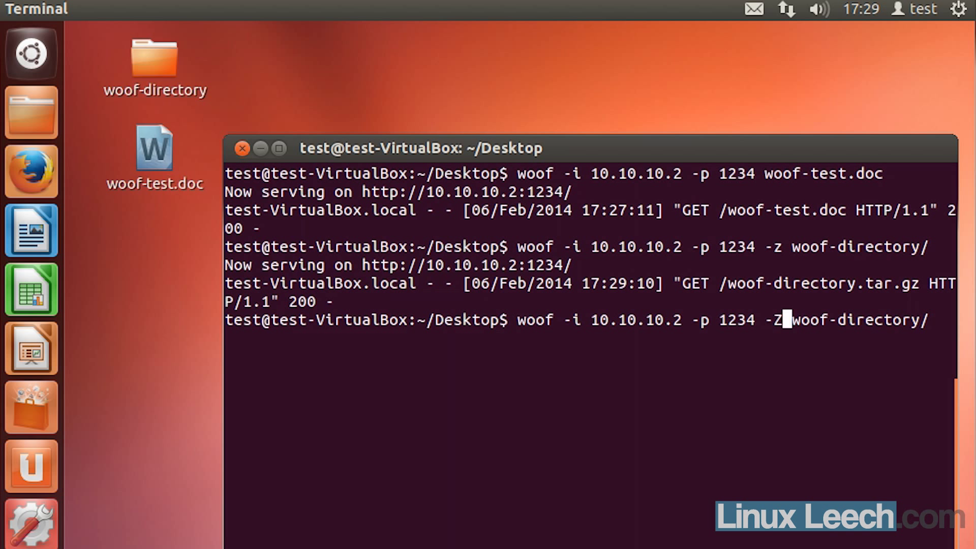
pyautogui.press('BackSpace')
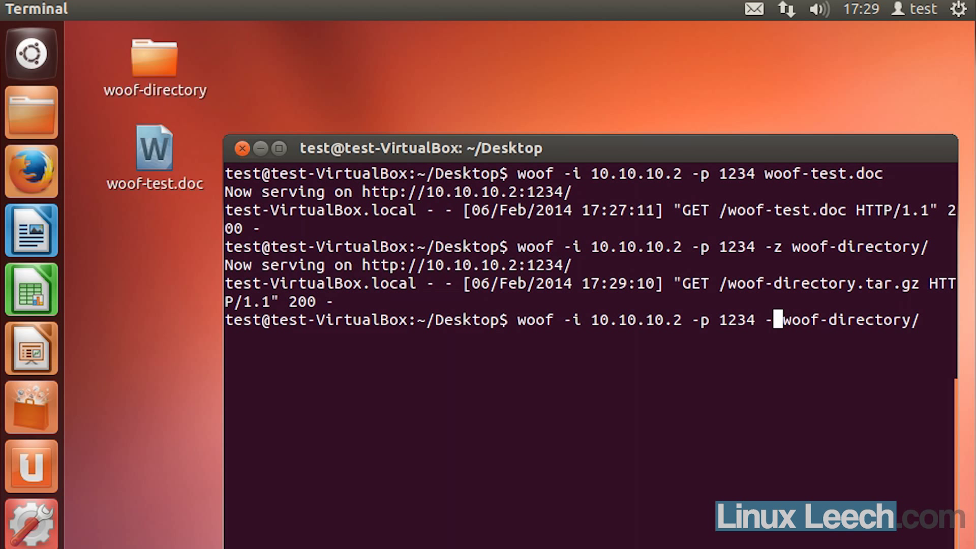
pyautogui.write('u')
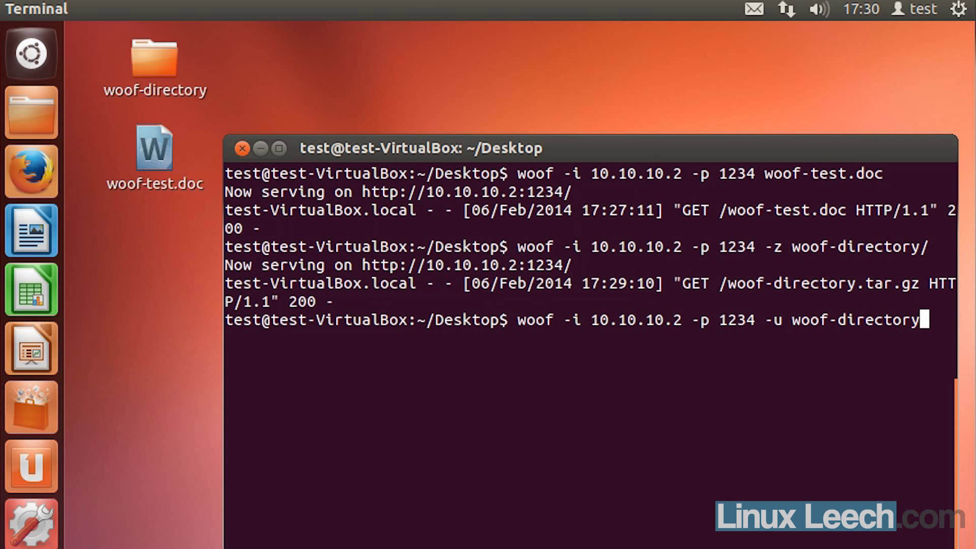
pyautogui.press('BackSpace')
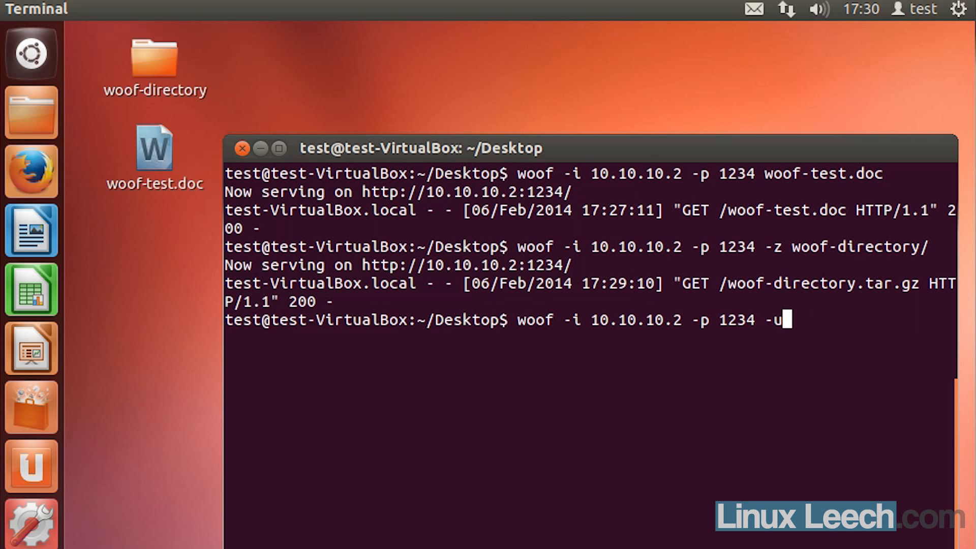
pyautogui.press('BackSpace')
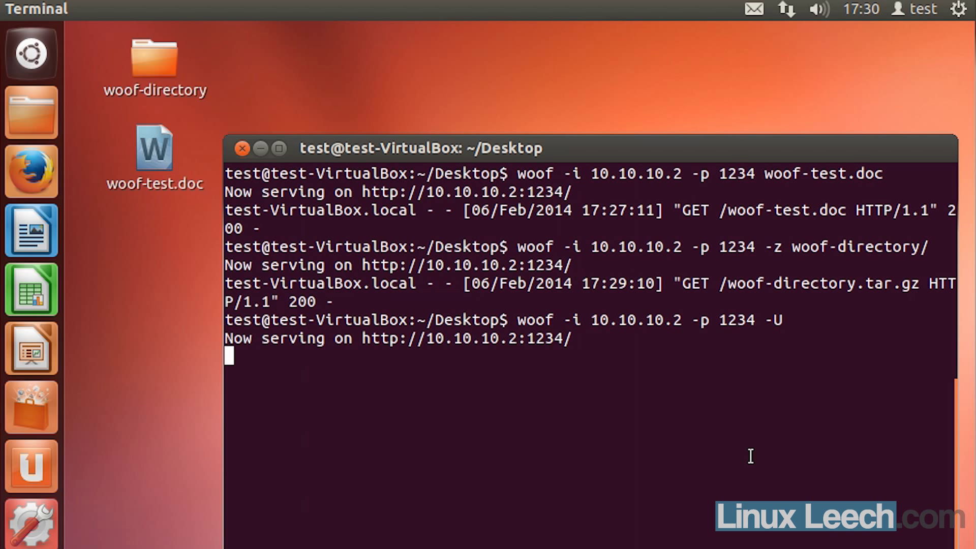
pyautogui.moveTo(898, 447)
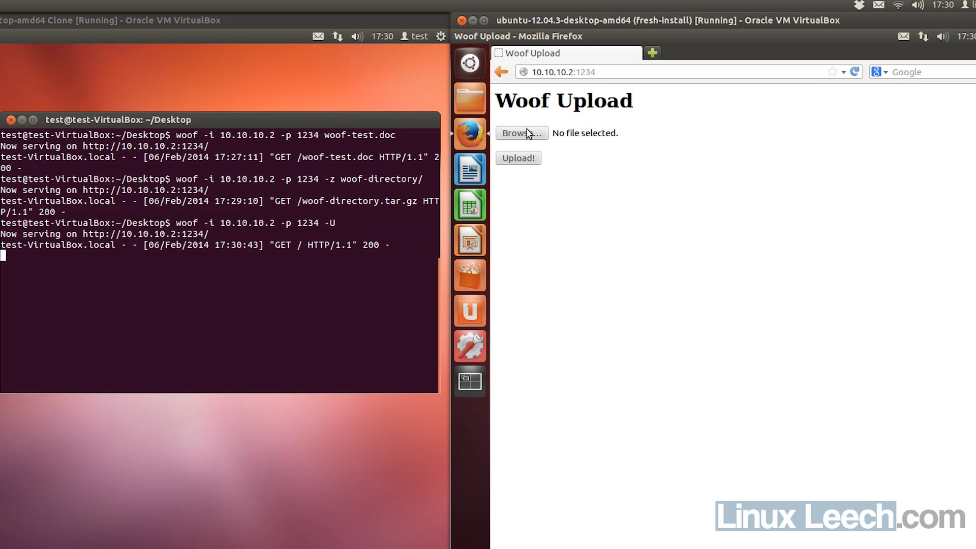
# Step: Choose woof-directory.tar.gz in the Woof Upload form and upload it
pyautogui.click(521, 133)
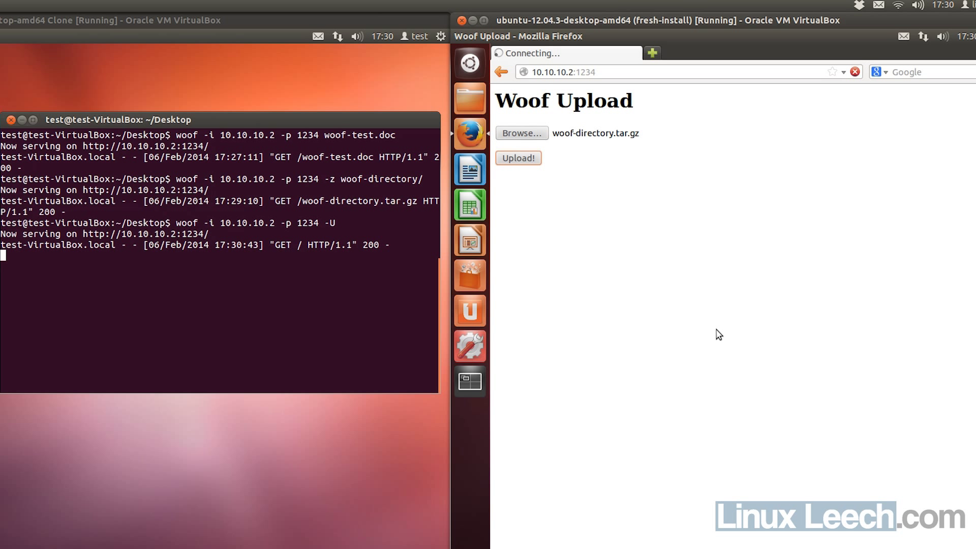
pyautogui.click(518, 157)
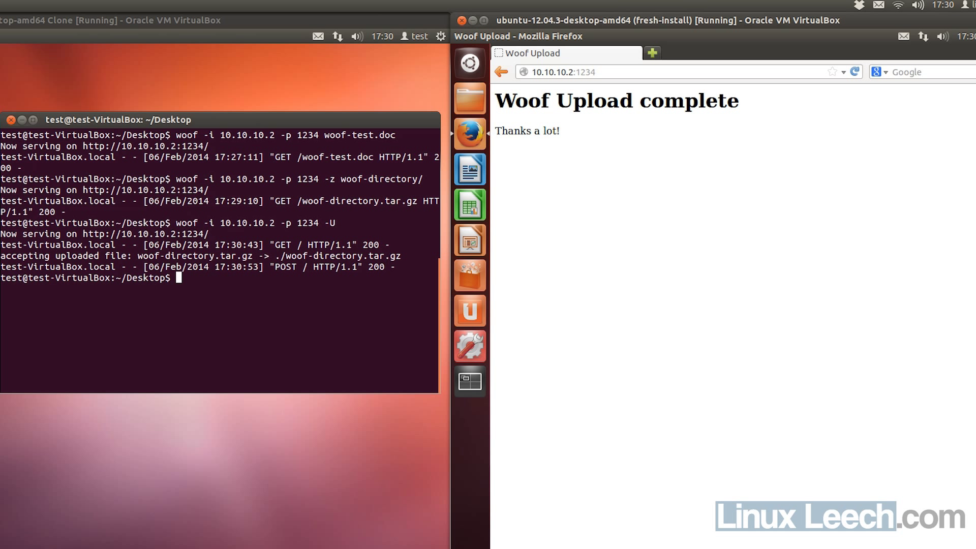
pyautogui.moveTo(593, 419)
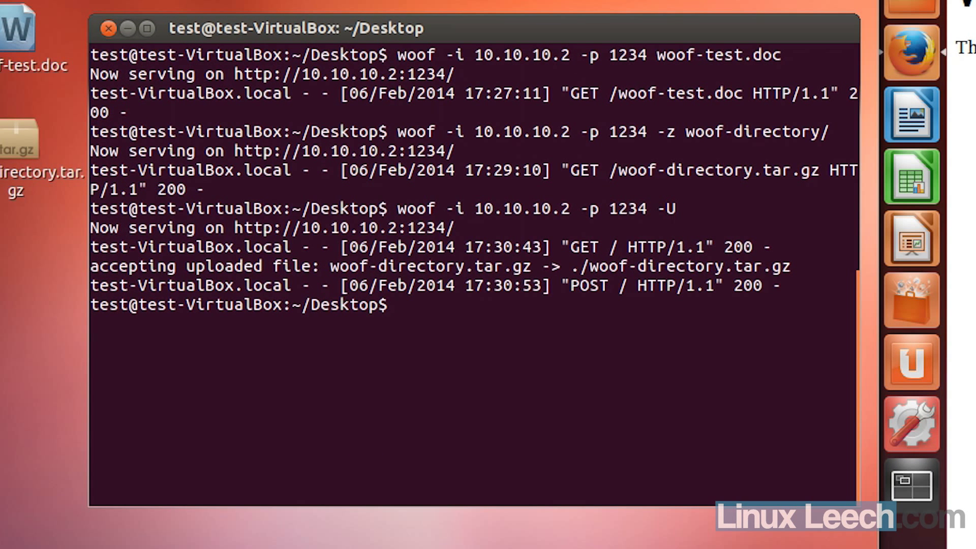
# Step: Run 'woof -i 10.10.10.2 -p 1234 -s' and save the woof file on the second machine
pyautogui.write('woof -i 10.10.10.2 -p 1234')
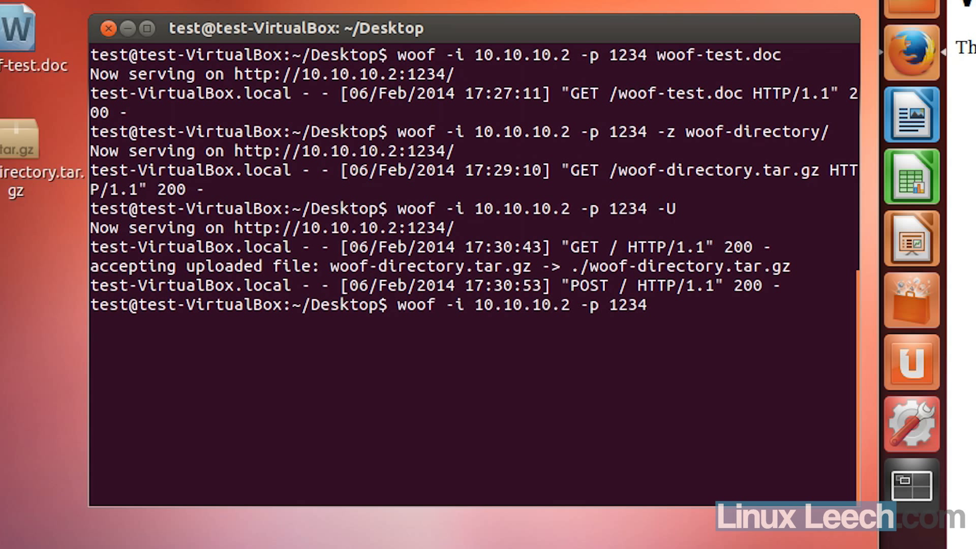
pyautogui.write('-')
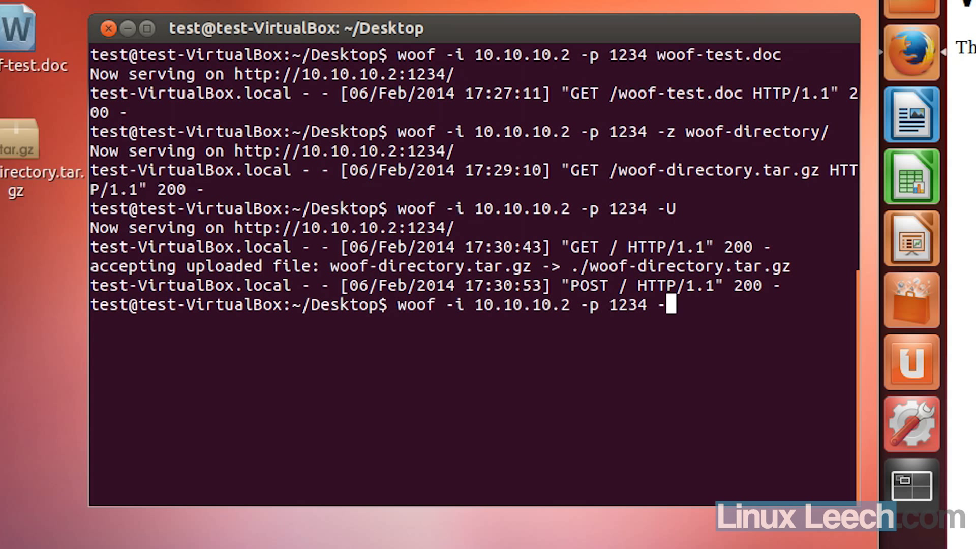
pyautogui.write('s')
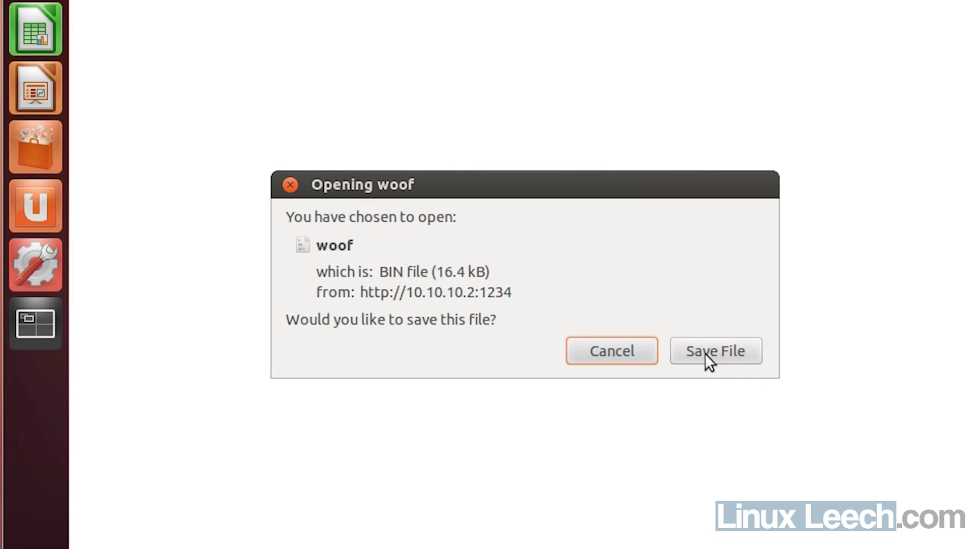
pyautogui.click(715, 350)
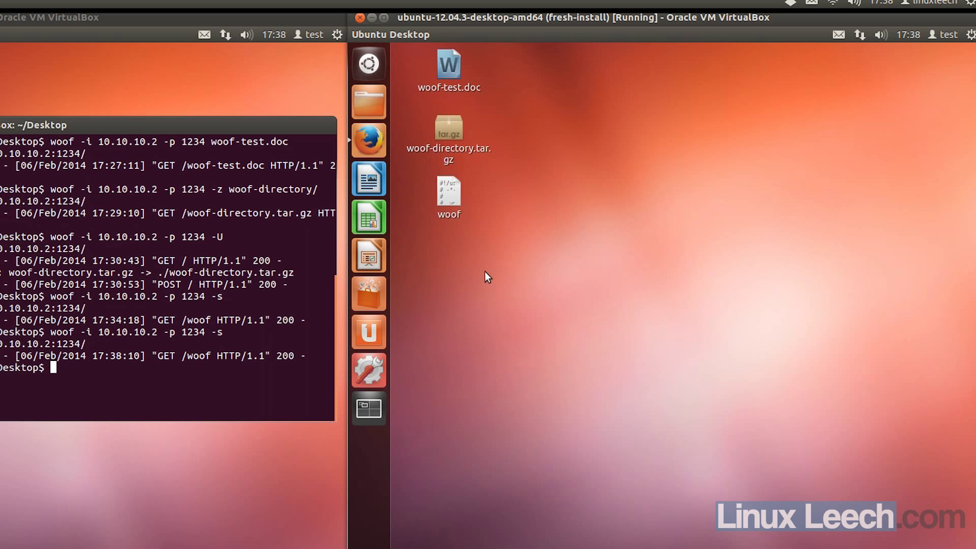
pyautogui.moveTo(480, 227)
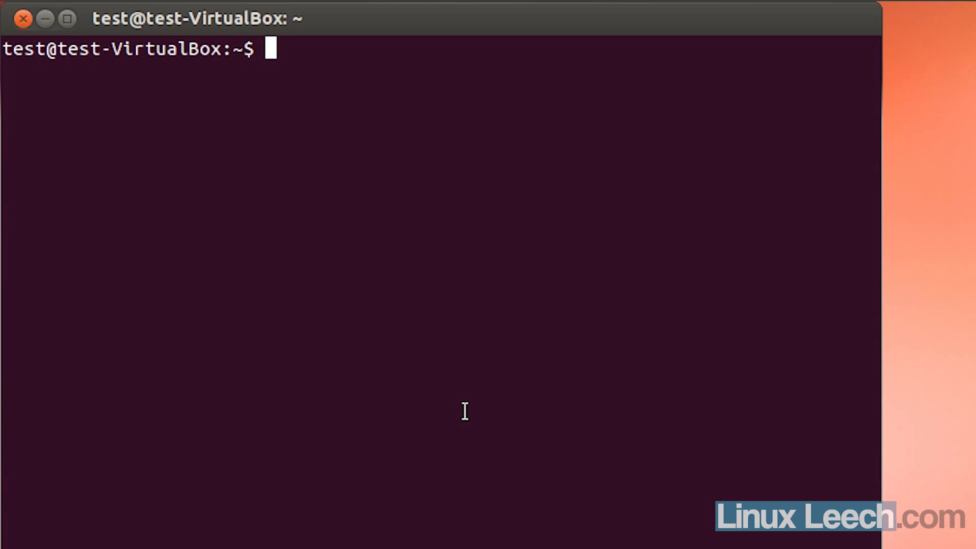
# Step: In Desktop, make the downloaded woof script executable with chmod 755
pyautogui.write('cd Desktop/')
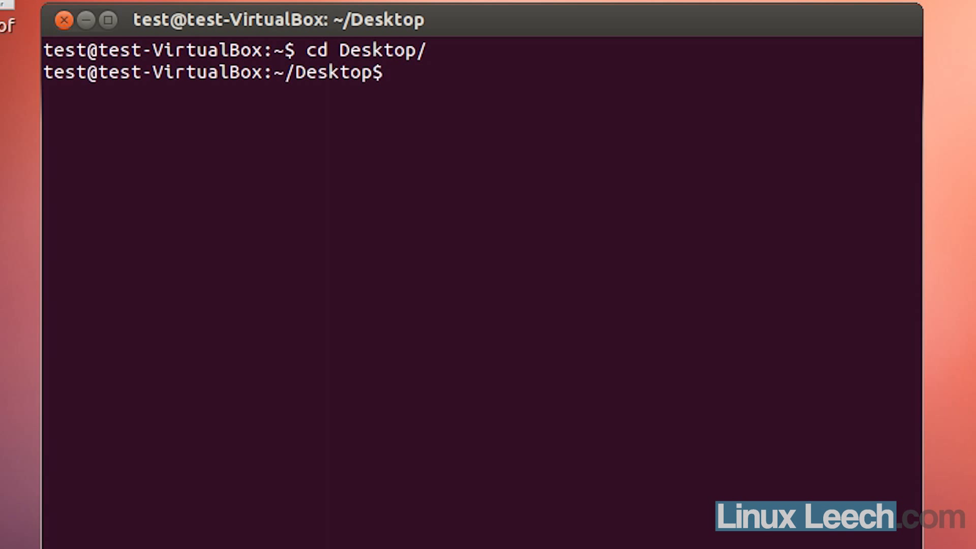
pyautogui.write('chmod')
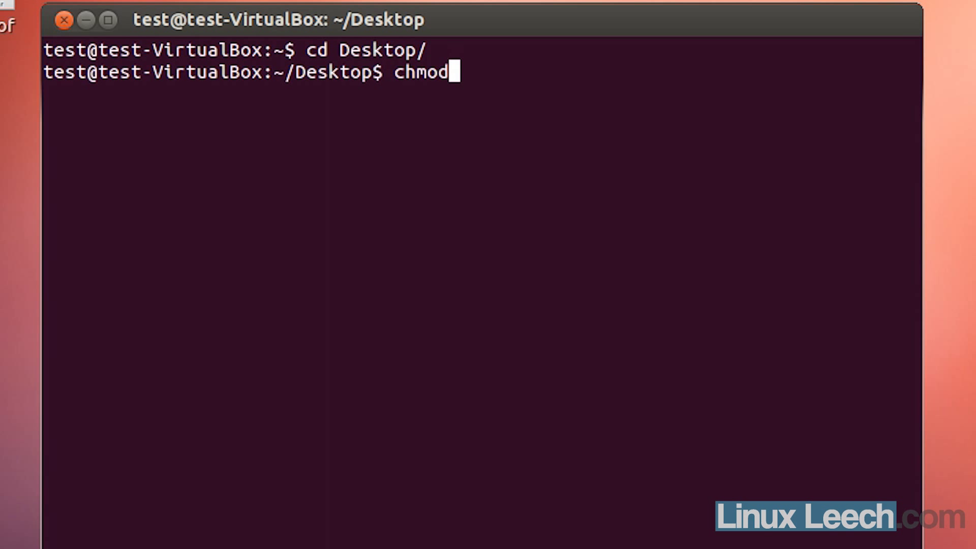
pyautogui.write('755')
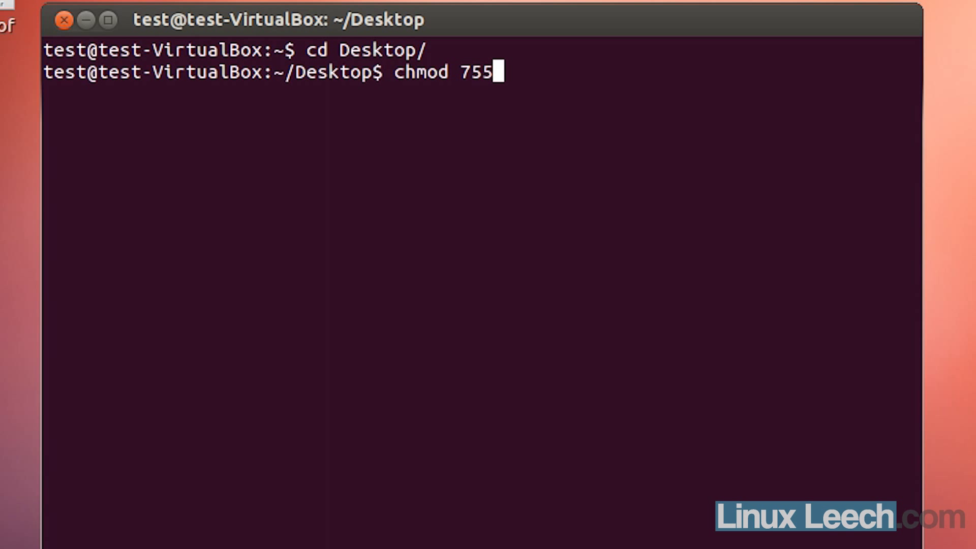
pyautogui.write('woof')
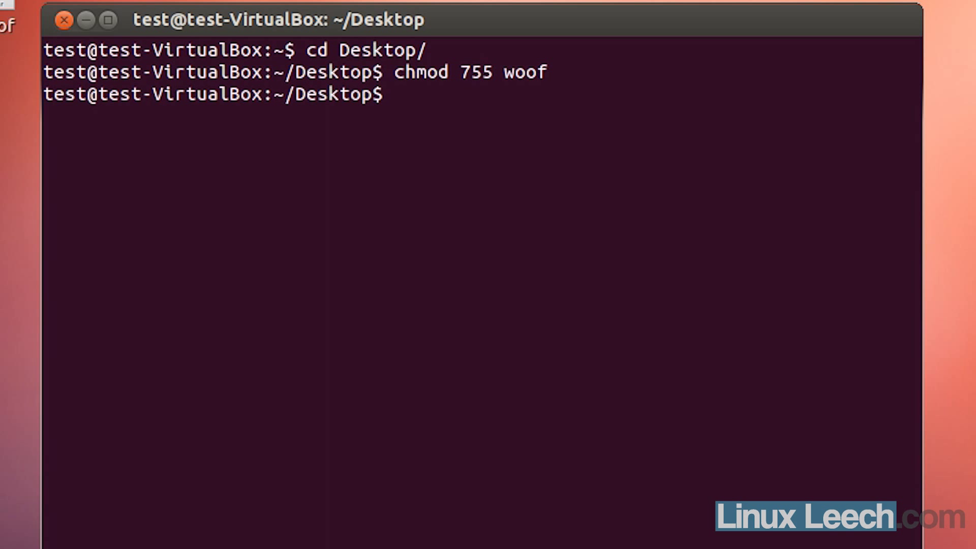
# Step: Move woof into /usr/bin with sudo mv, then type a plain woof command
pyautogui.write('su')
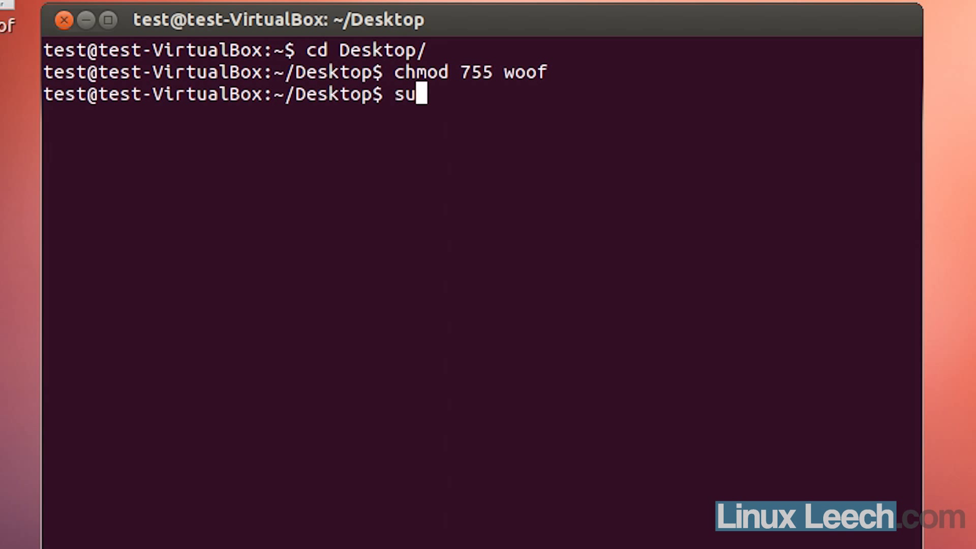
pyautogui.write('do mv')
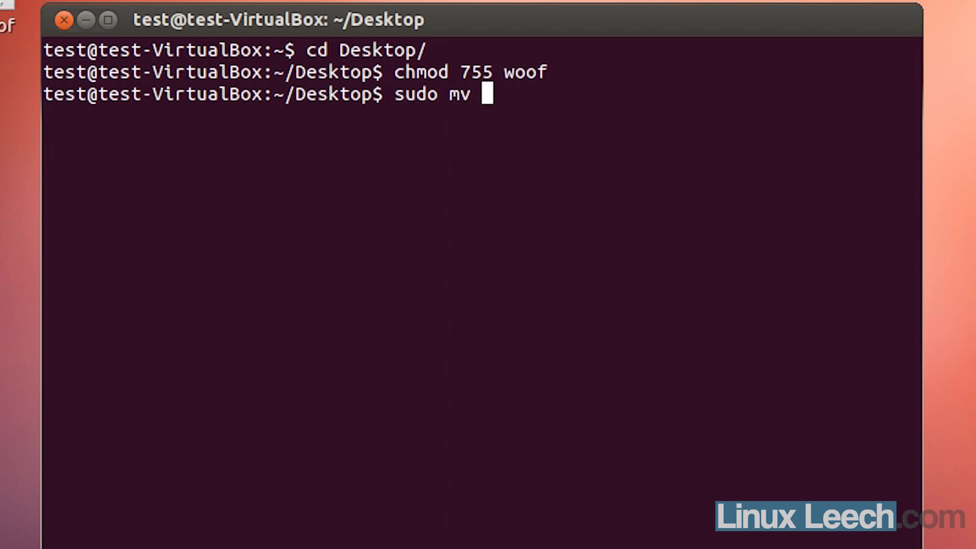
pyautogui.write('woof')
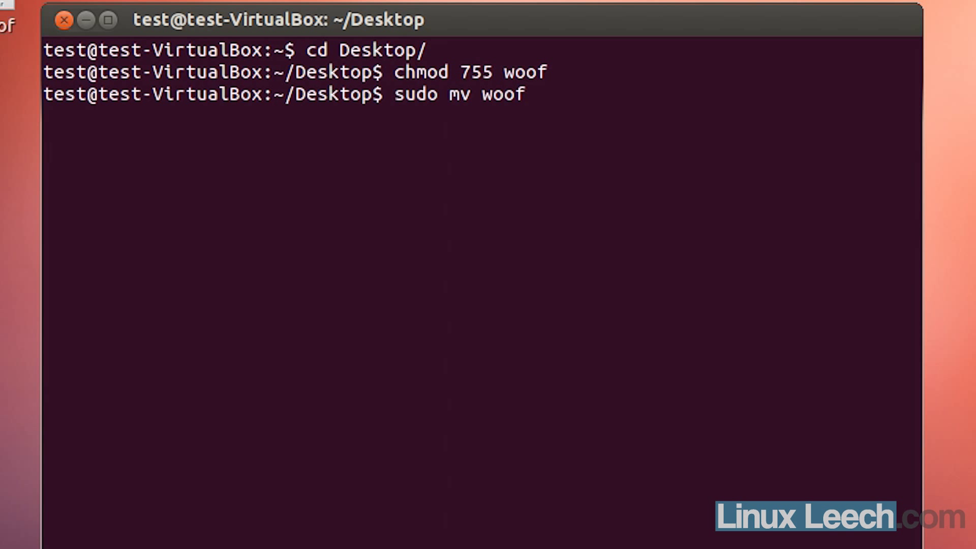
pyautogui.write('/usr/bin')
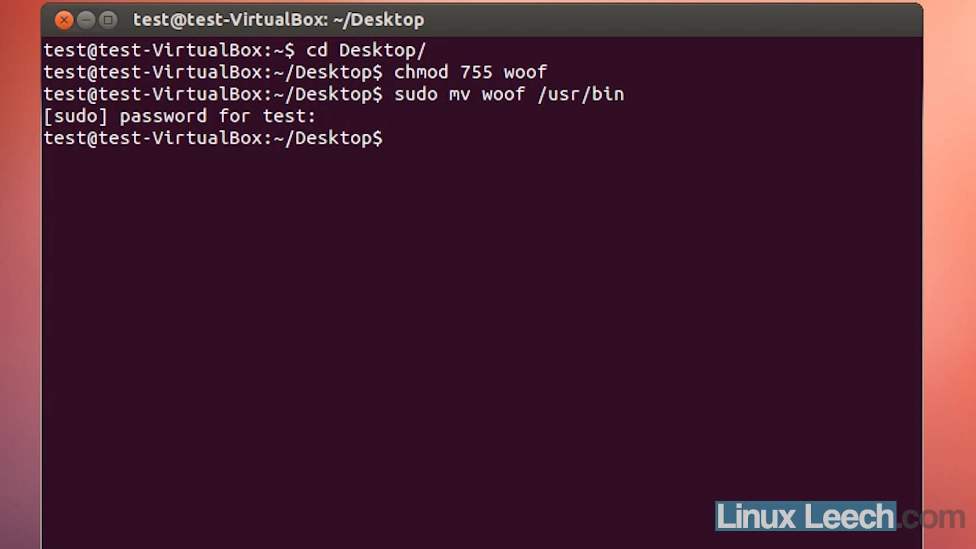
pyautogui.write('woof')
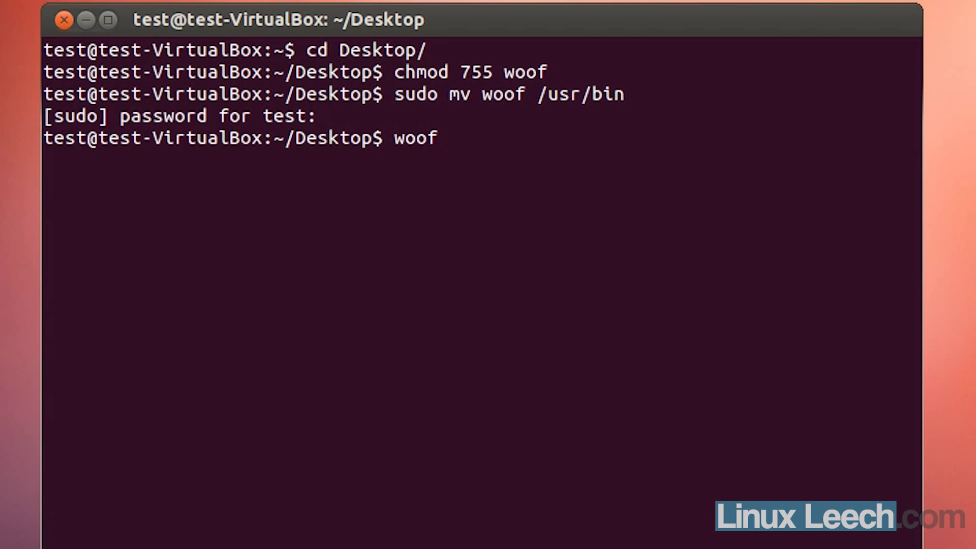
# Step: Run 'woof -h' and scroll through the printed help text
pyautogui.write('-h')
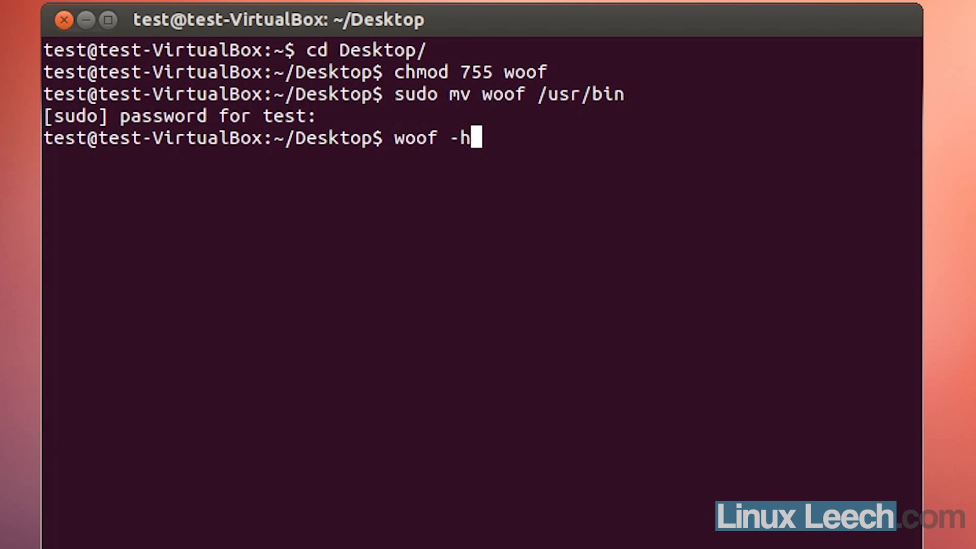
pyautogui.press('Return')
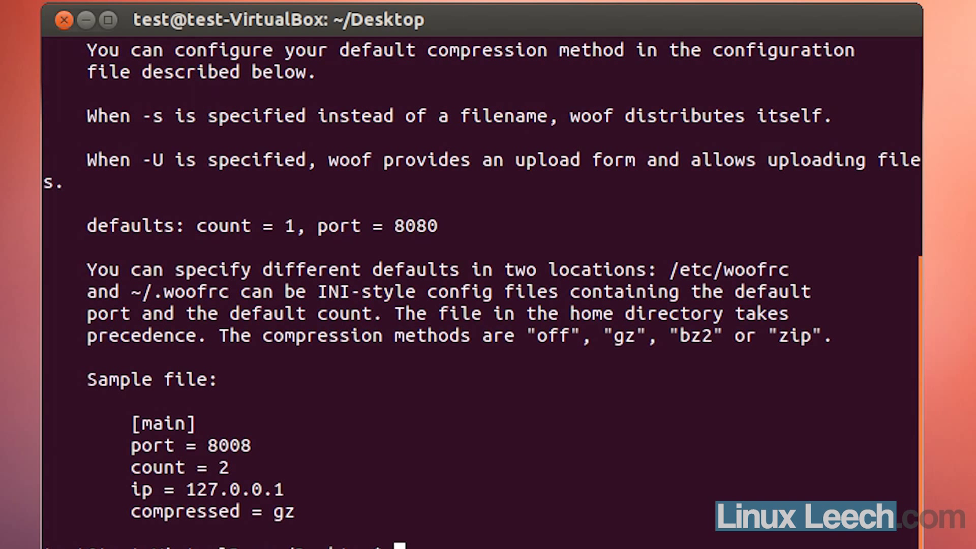
pyautogui.press('Return')
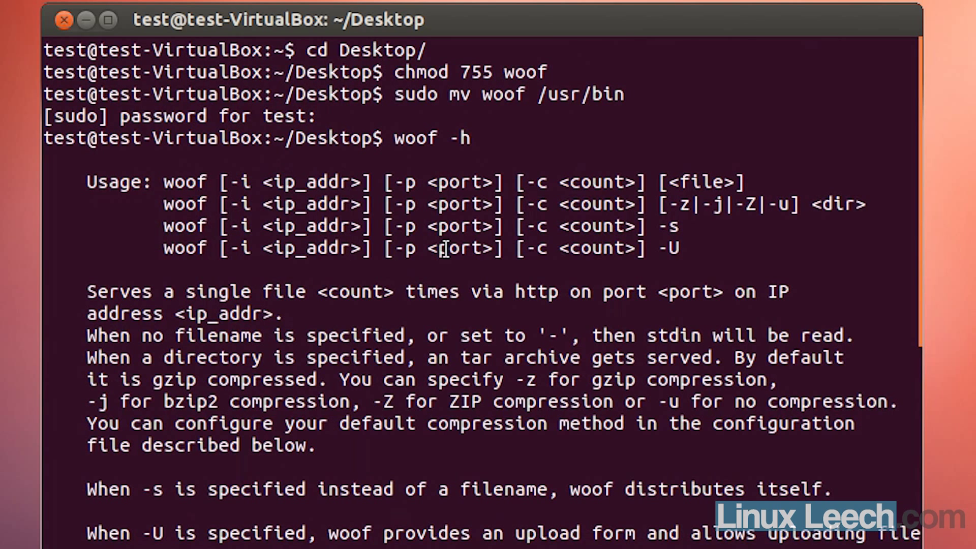
pyautogui.scroll(-3)
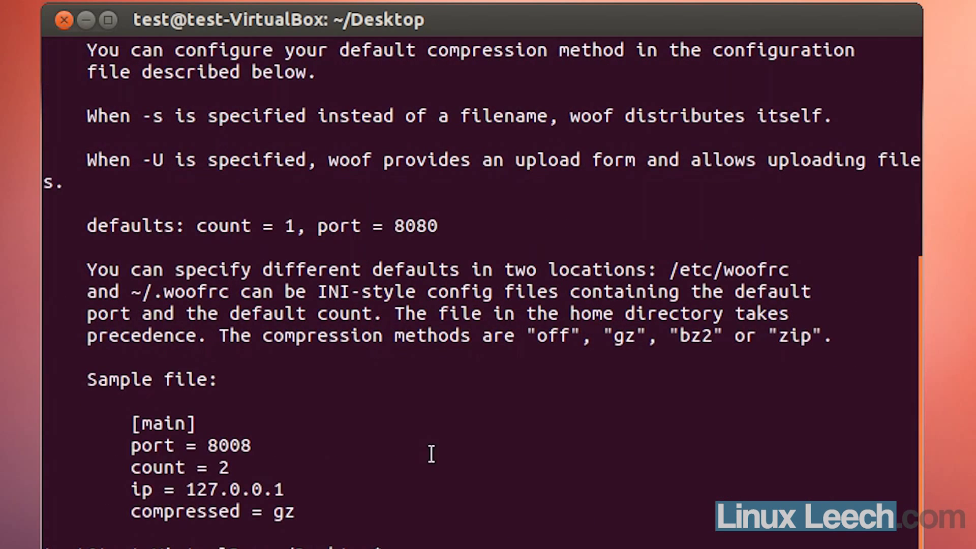